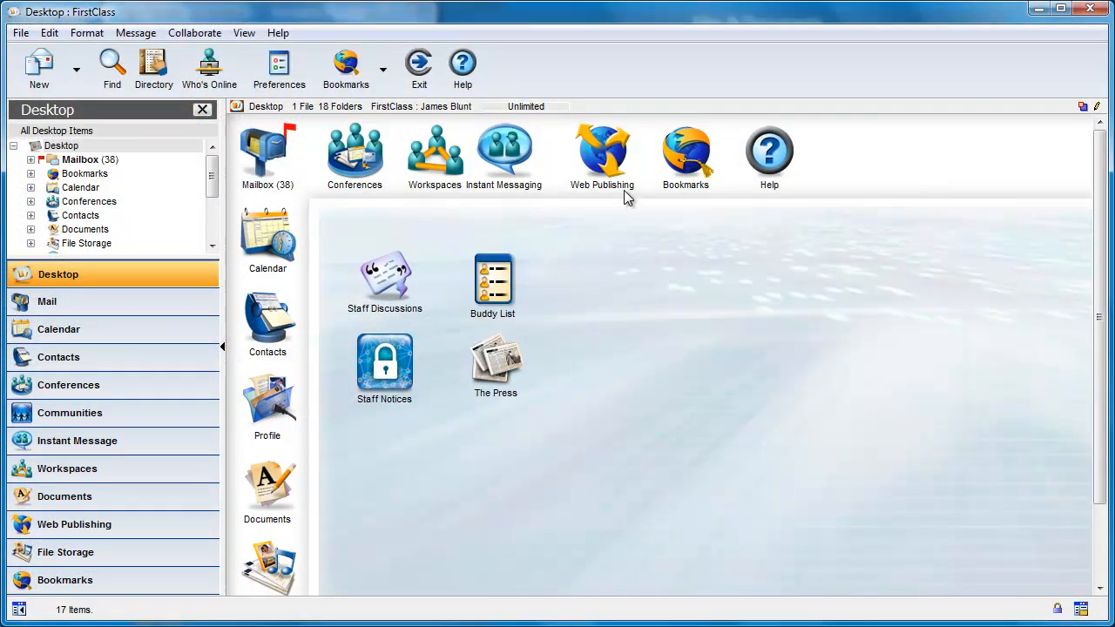
Open the Web Publishing site and show its Welcome and About Me pages.
{"action": "double_click", "coordinate": [603, 148]}
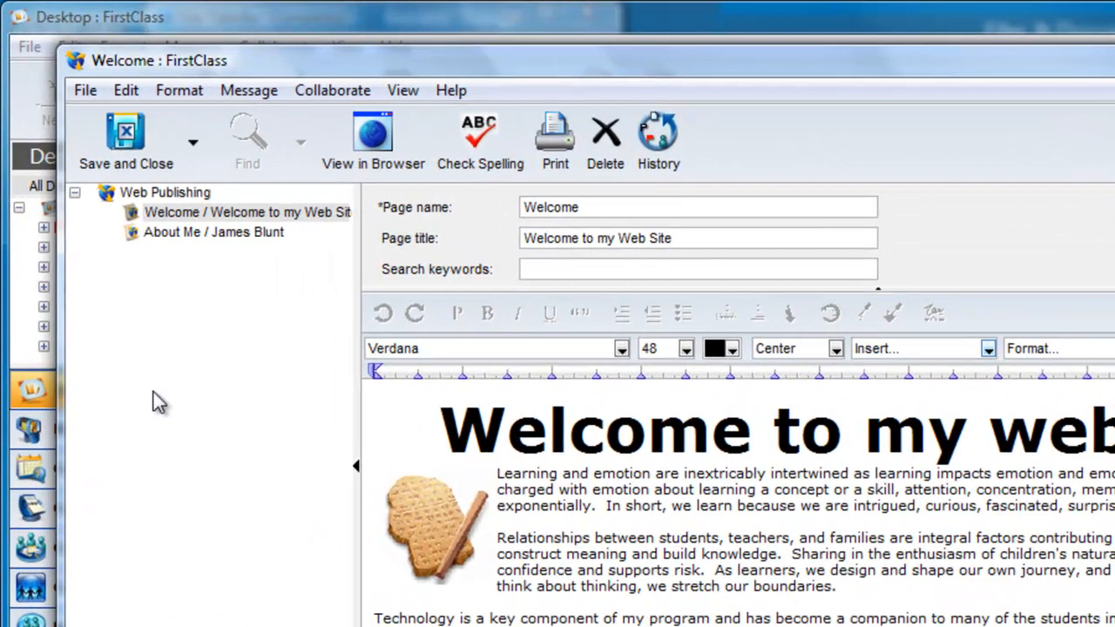
{"action": "mouse_move", "coordinate": [172, 418]}
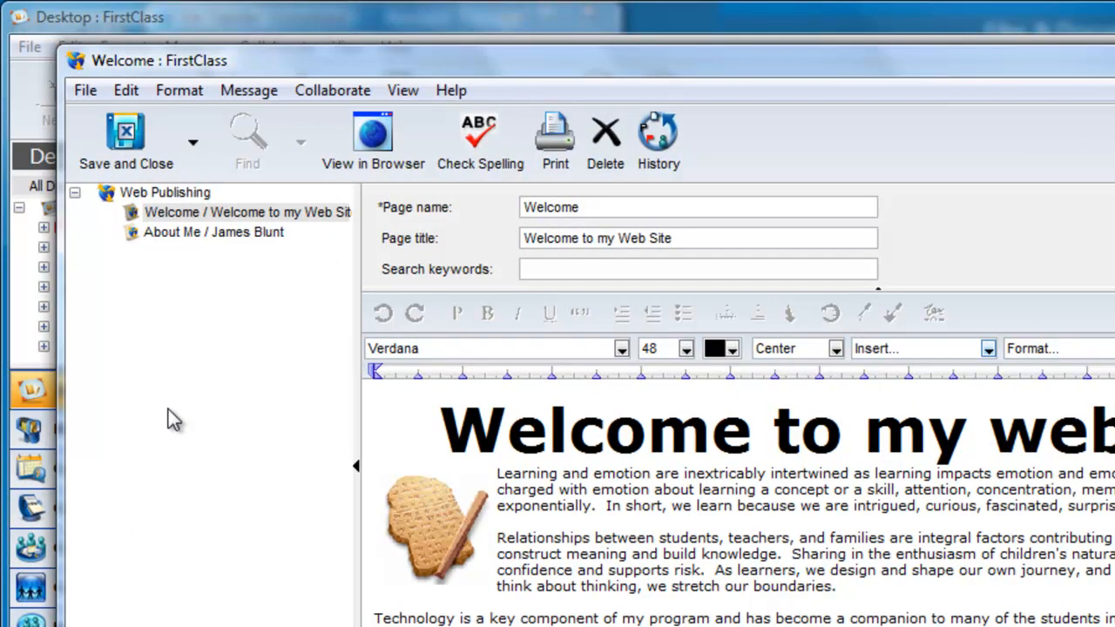
{"action": "mouse_move", "coordinate": [237, 197]}
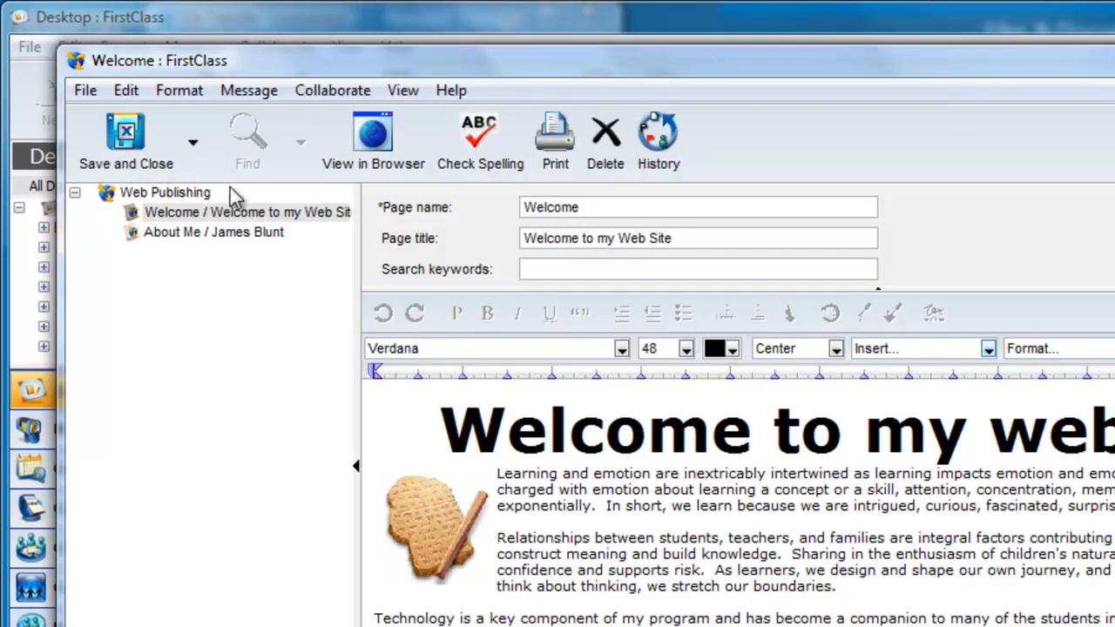
{"action": "left_click", "coordinate": [164, 192]}
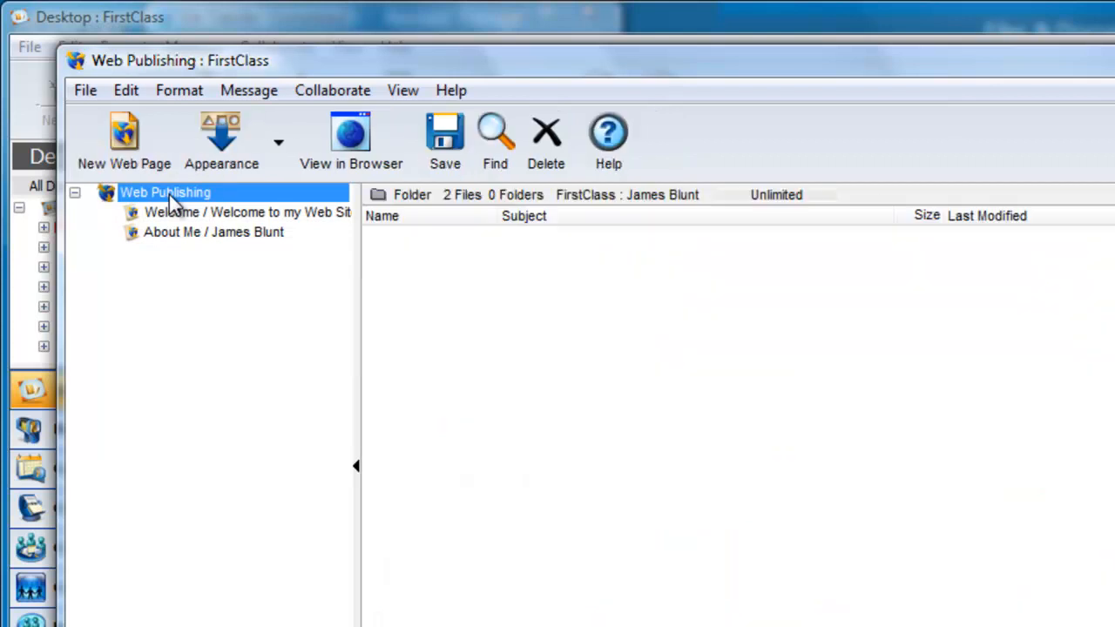
{"action": "mouse_move", "coordinate": [491, 391]}
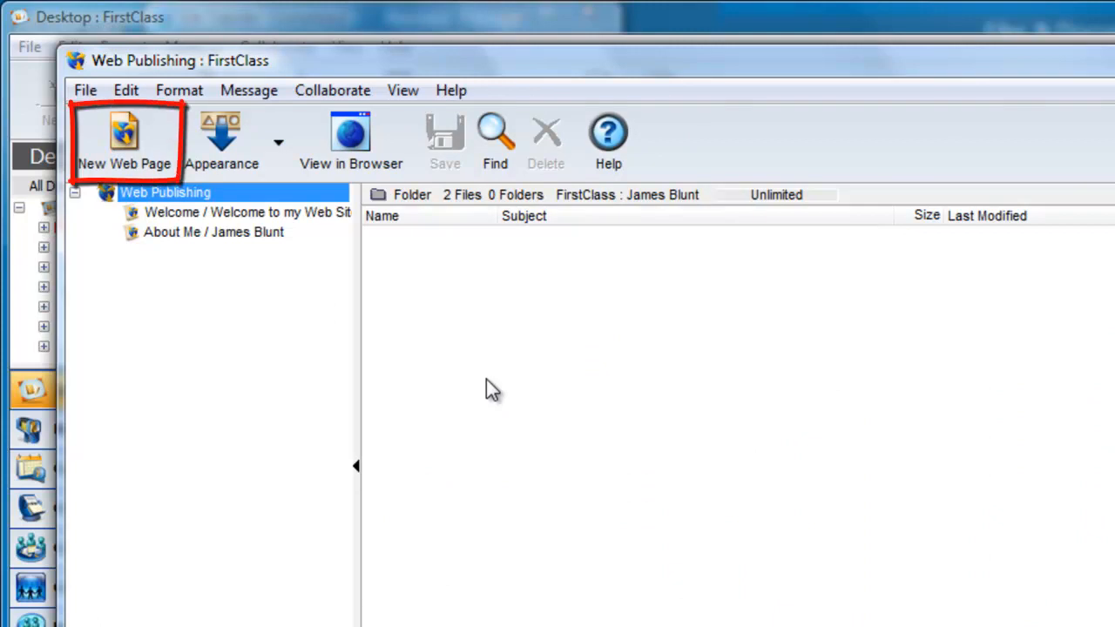
Create a new Listing Folder from the web page templates and select it.
{"action": "left_click", "coordinate": [123, 139]}
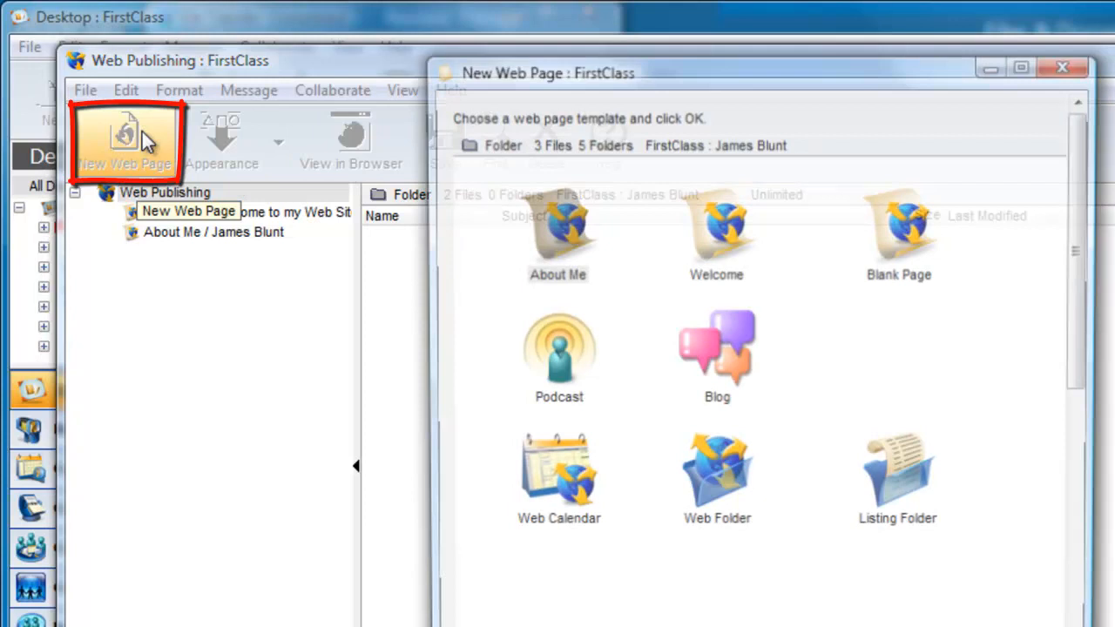
{"action": "left_click", "coordinate": [899, 474]}
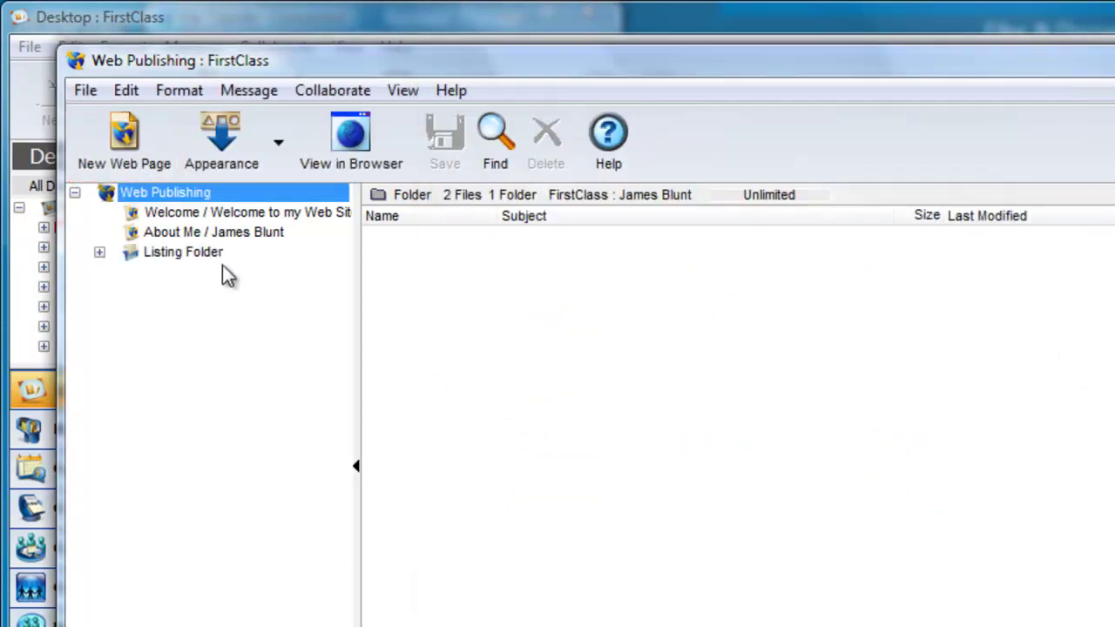
{"action": "left_click", "coordinate": [183, 251]}
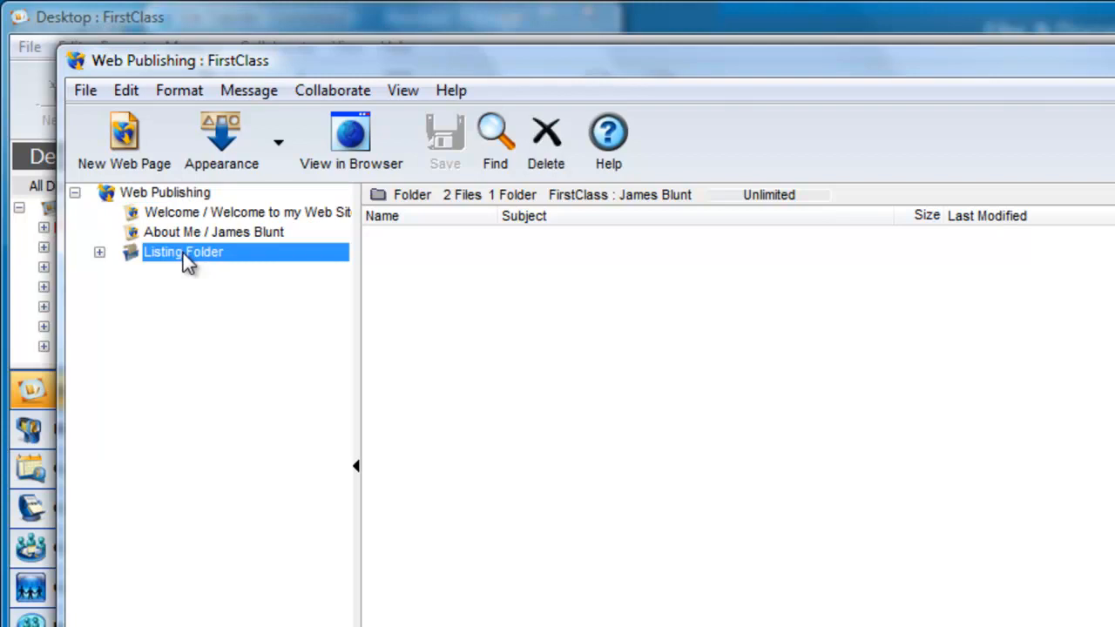
Open the new Listing Folder, which is still empty.
{"action": "double_click", "coordinate": [183, 251]}
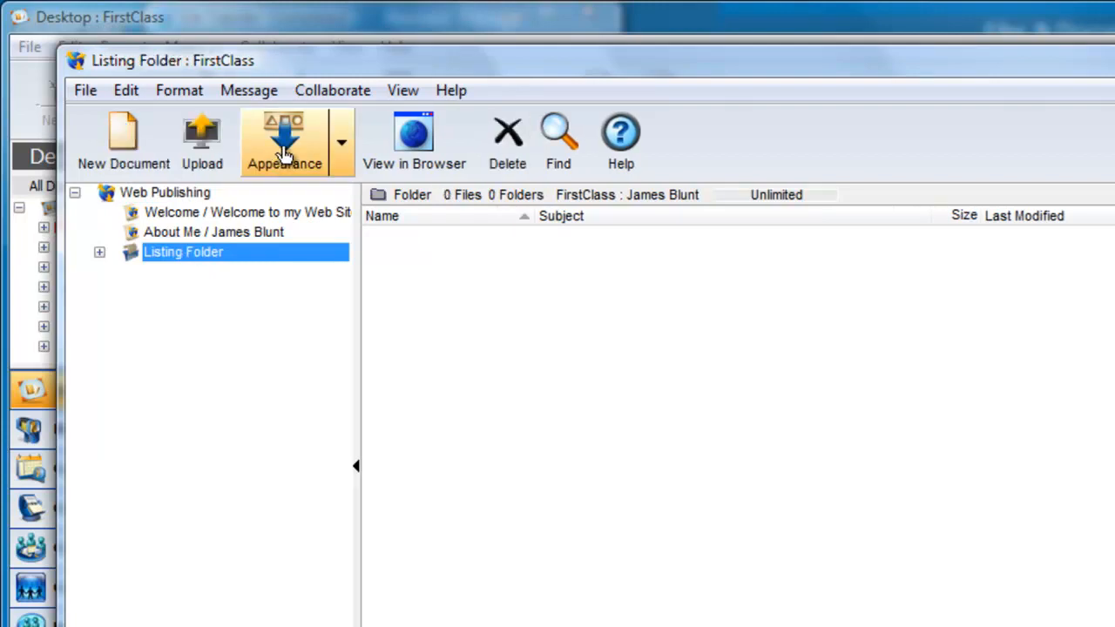
{"action": "left_click", "coordinate": [284, 143]}
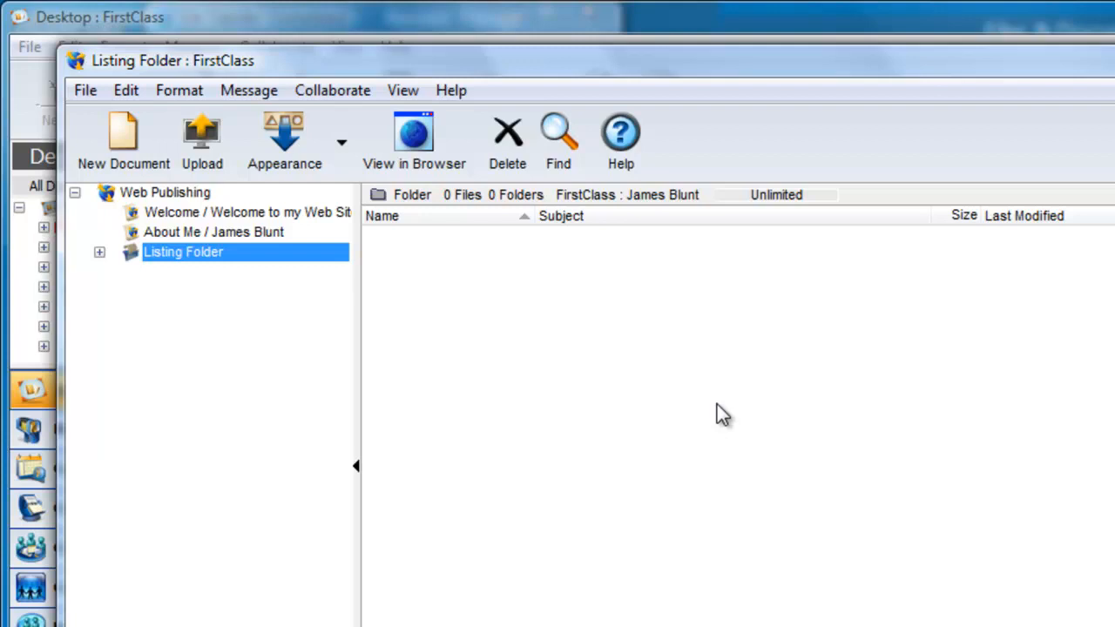
{"action": "mouse_move", "coordinate": [383, 386]}
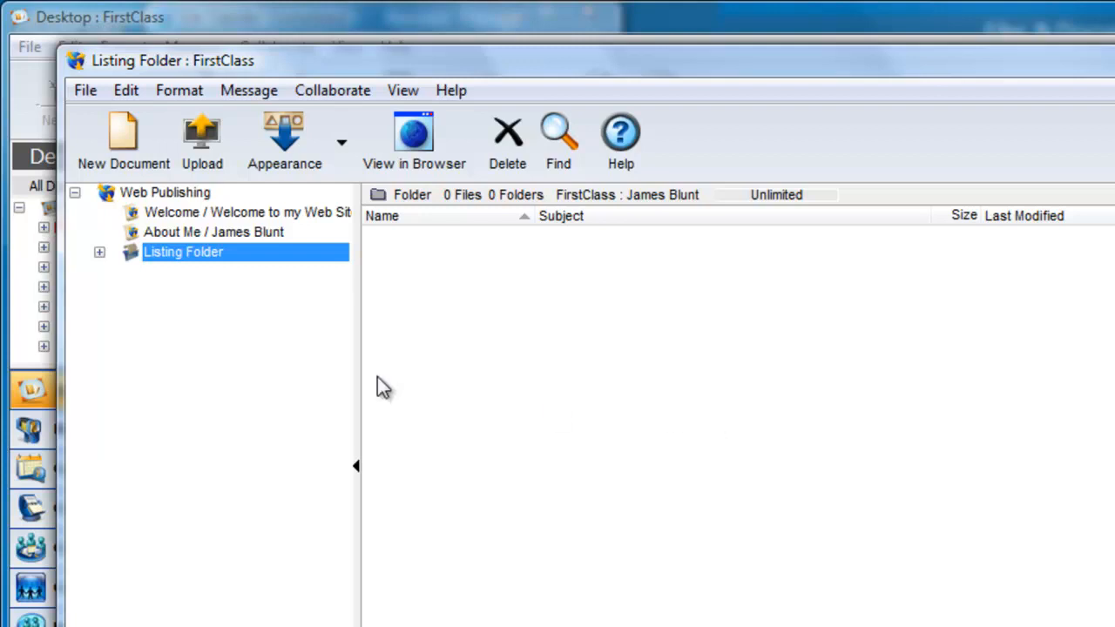
Rename the listing folder to 'Study Guides and Trip Documents' via its Properties.
{"action": "right_click", "coordinate": [183, 251]}
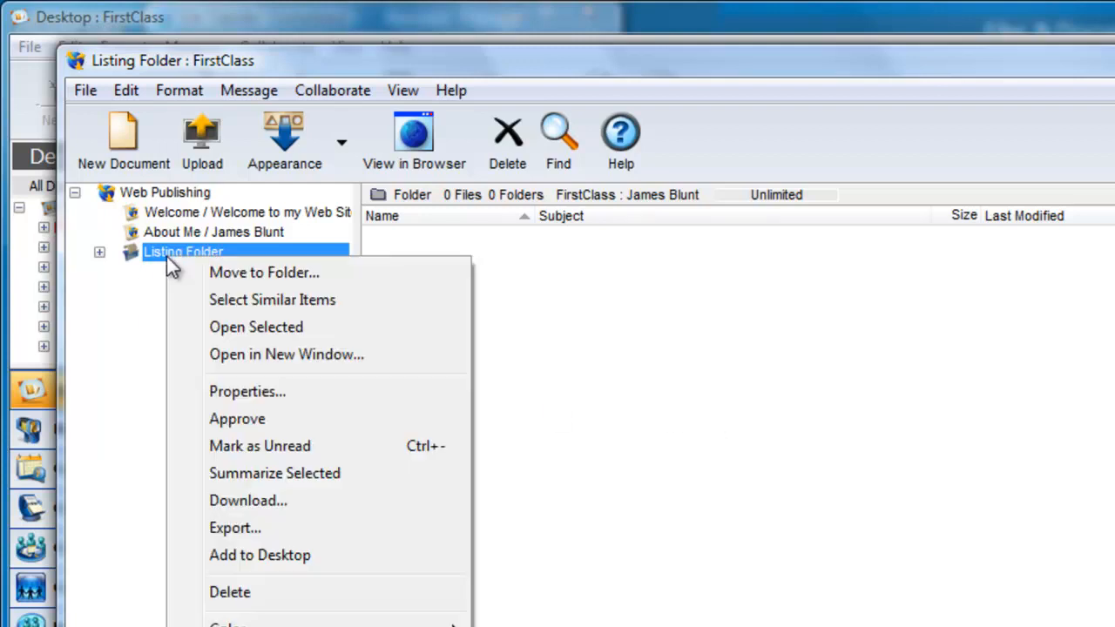
{"action": "mouse_move", "coordinate": [300, 390]}
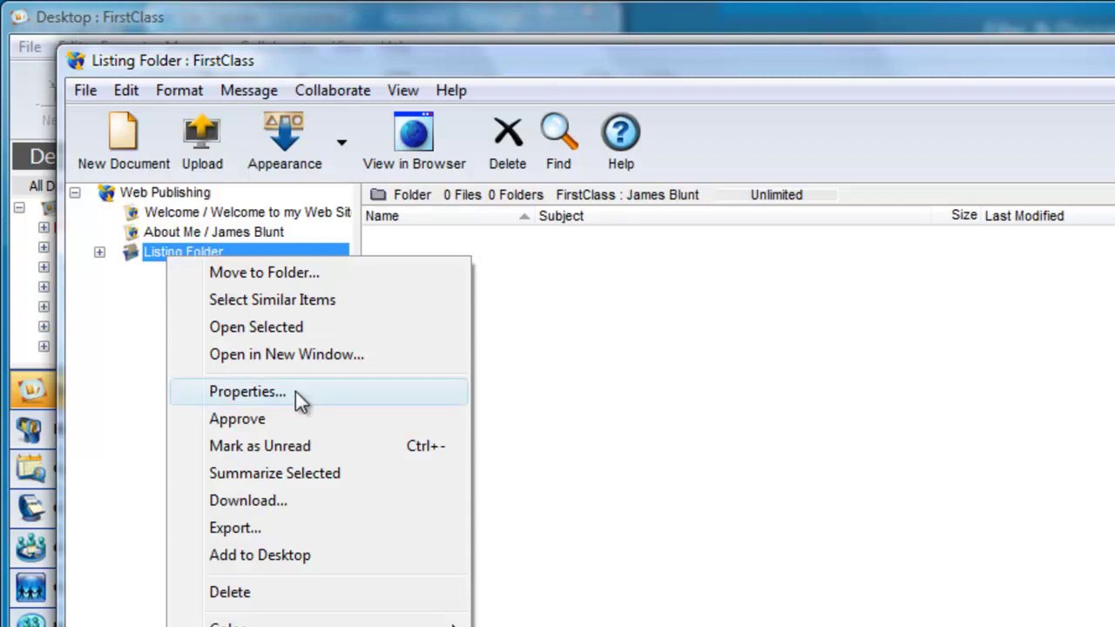
{"action": "left_click", "coordinate": [247, 391]}
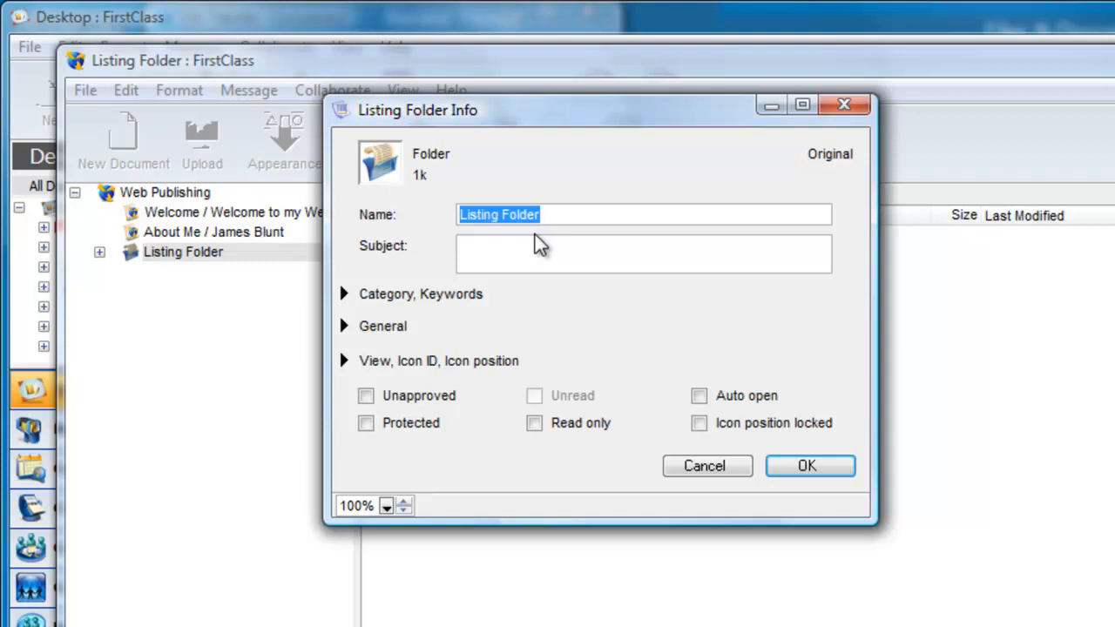
{"action": "type", "text": "St"}
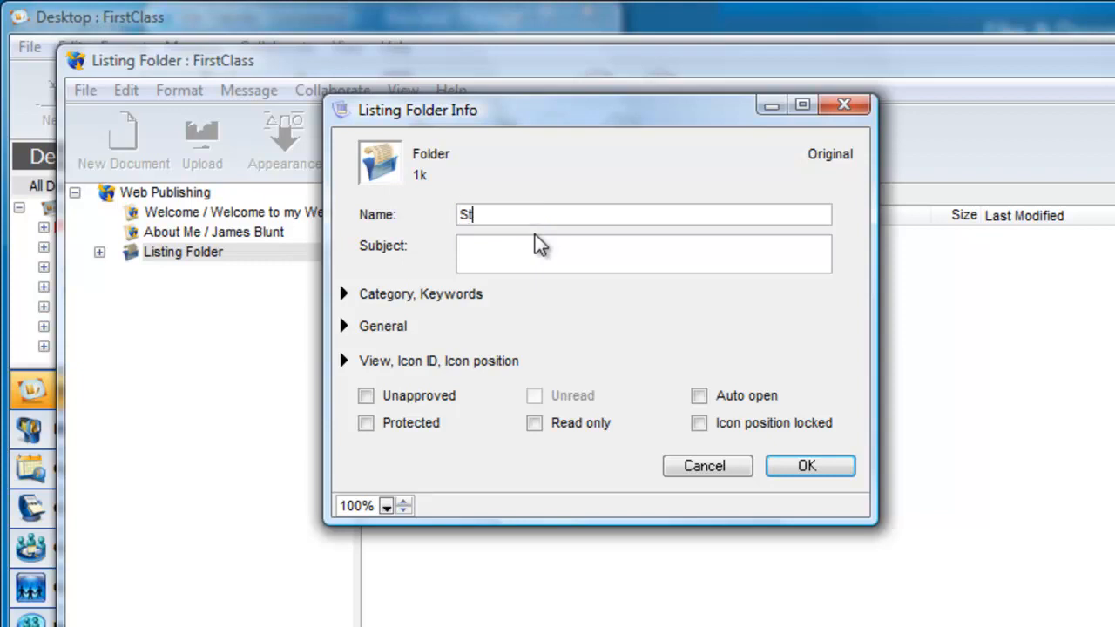
{"action": "type", "text": "udy Gu"}
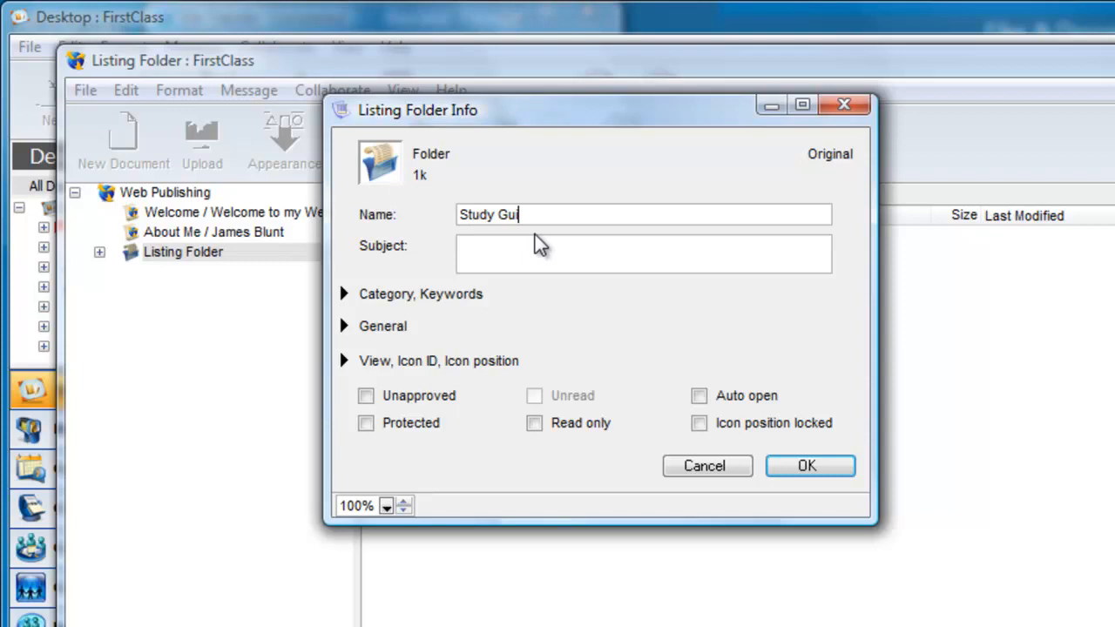
{"action": "type", "text": "ides and"}
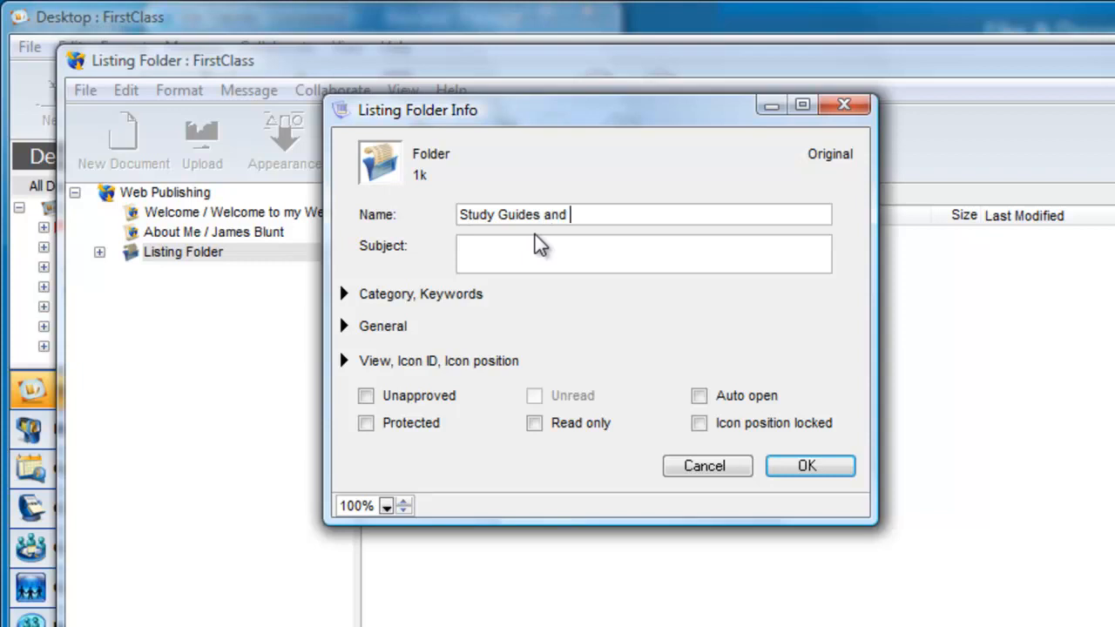
{"action": "type", "text": "Trip Documents"}
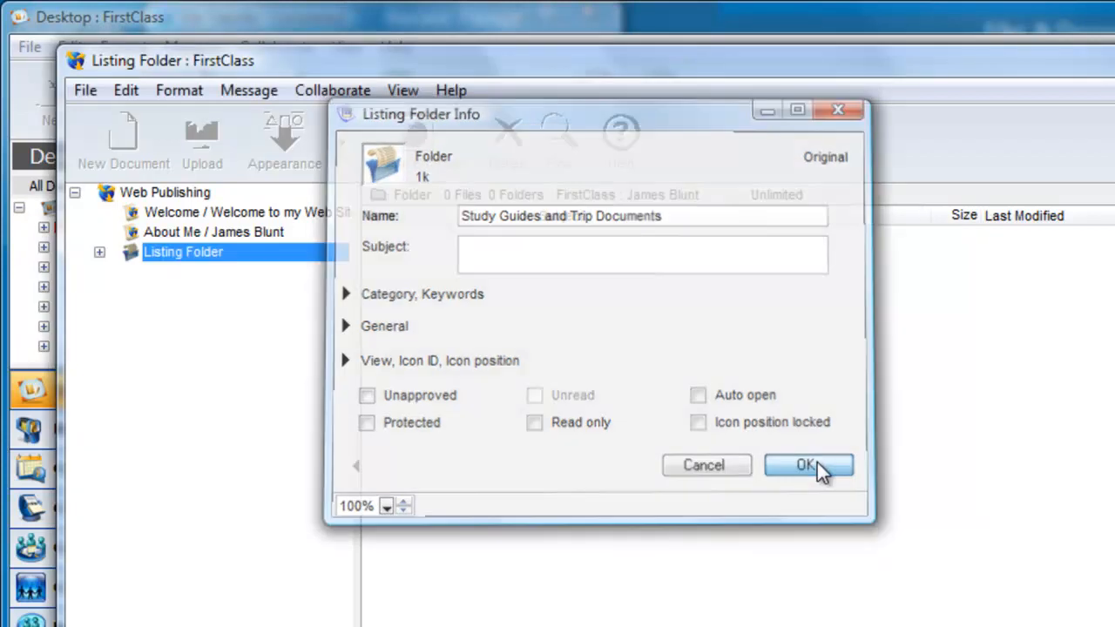
{"action": "left_click", "coordinate": [808, 463]}
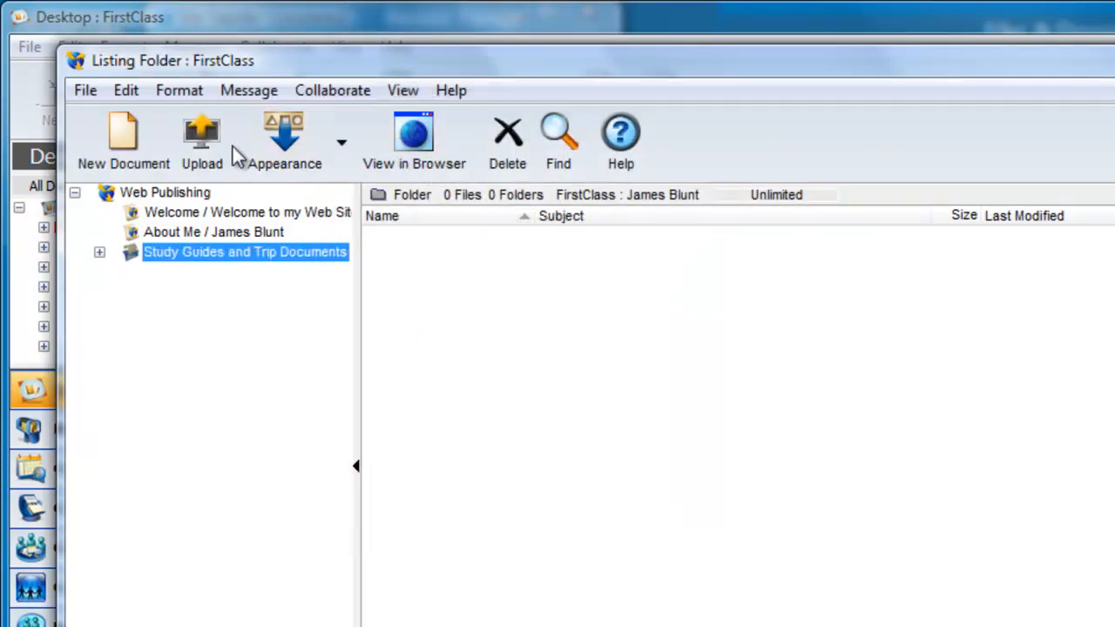
Upload the four documents, from the European History PDF through the Paris Trip Budget Worksheet.
{"action": "left_click", "coordinate": [202, 139]}
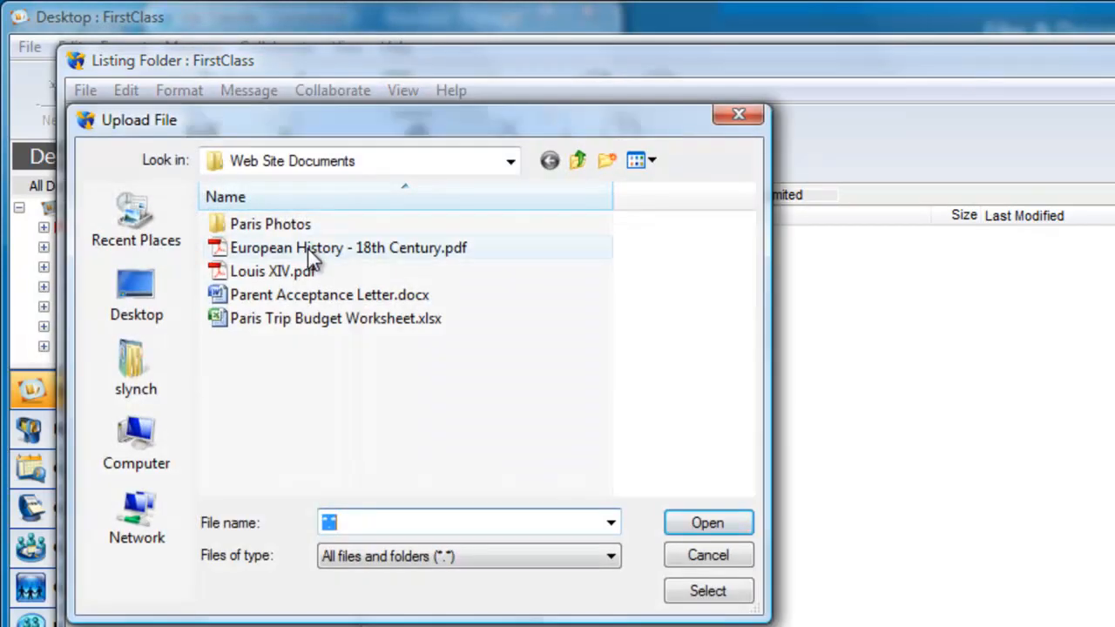
{"action": "left_click", "coordinate": [334, 317]}
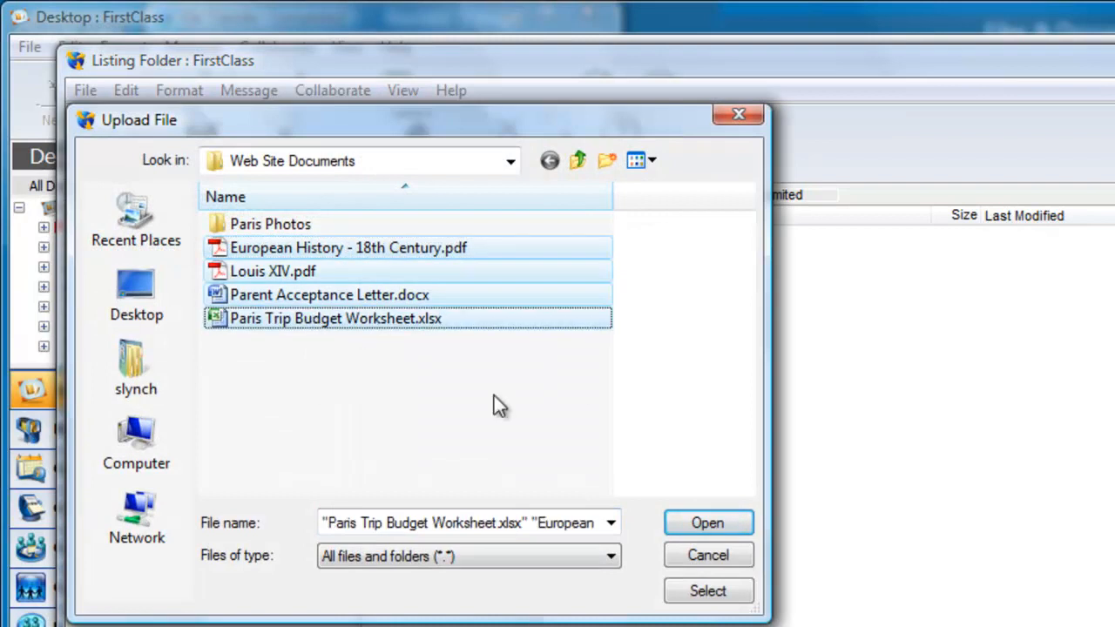
{"action": "left_click", "coordinate": [707, 523]}
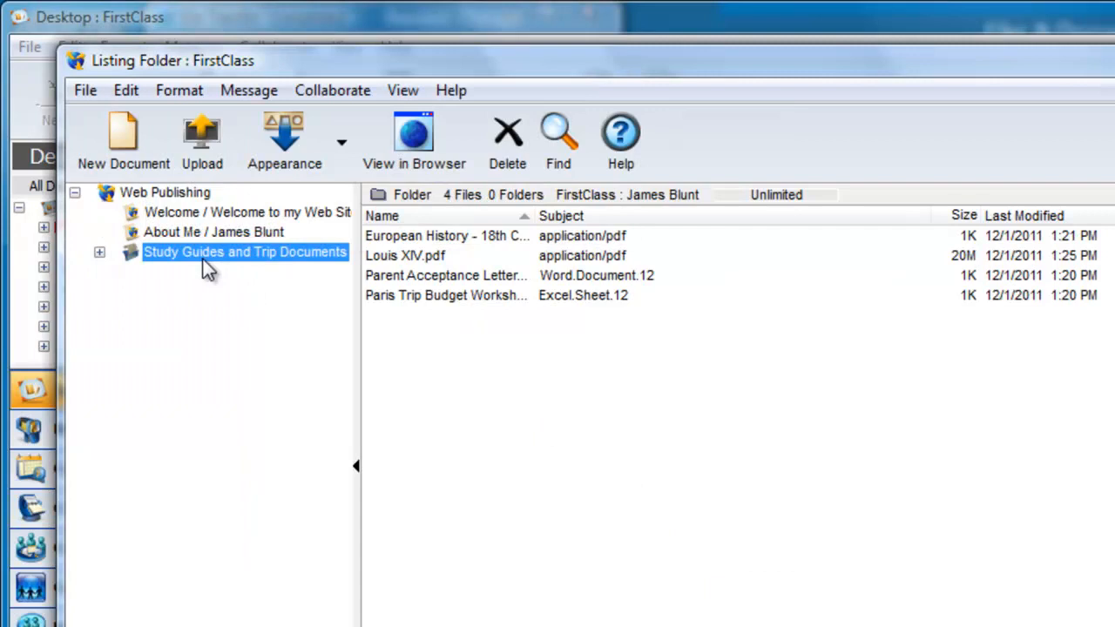
{"action": "mouse_move", "coordinate": [414, 139]}
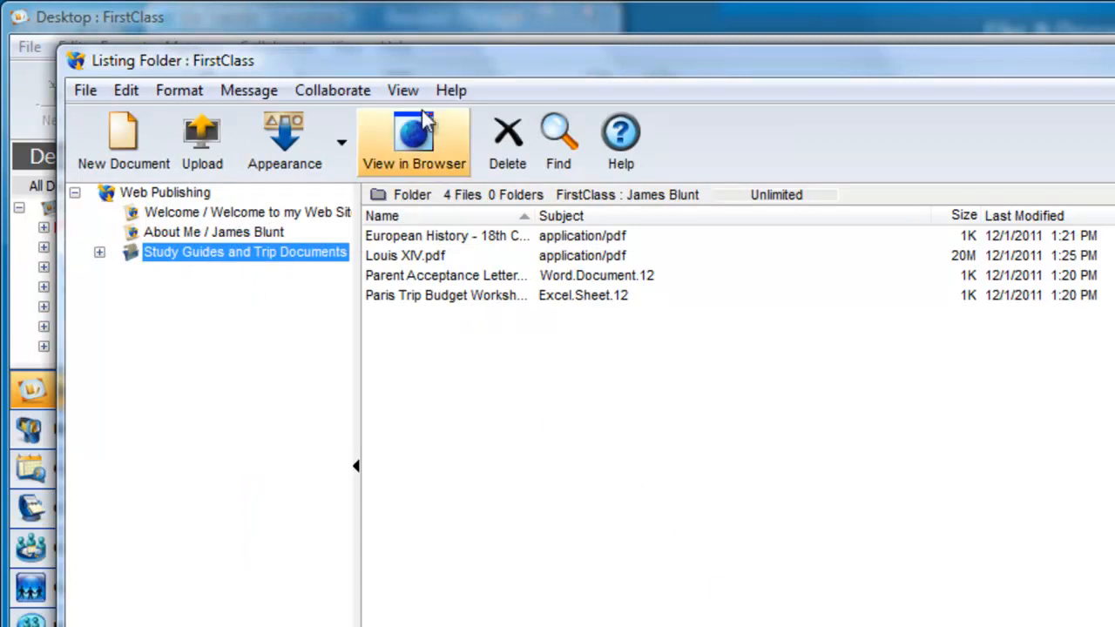
View the folder as a web page in Chrome, open the Louis XIV PDF and return to the listing.
{"action": "left_click", "coordinate": [414, 141]}
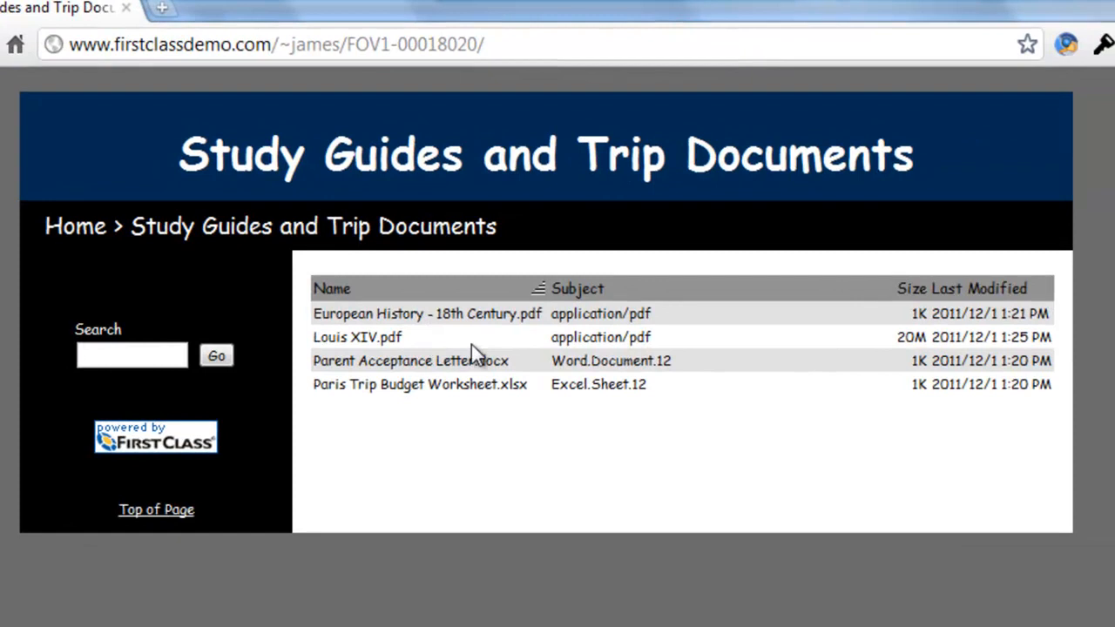
{"action": "left_click", "coordinate": [355, 338]}
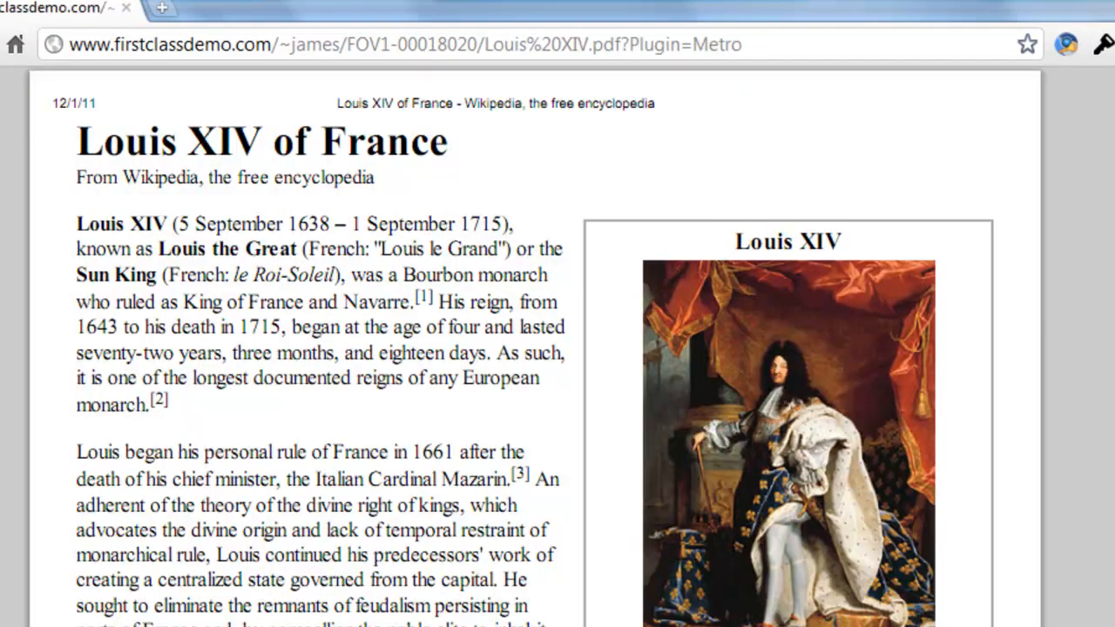
{"action": "left_click", "coordinate": [16, 45]}
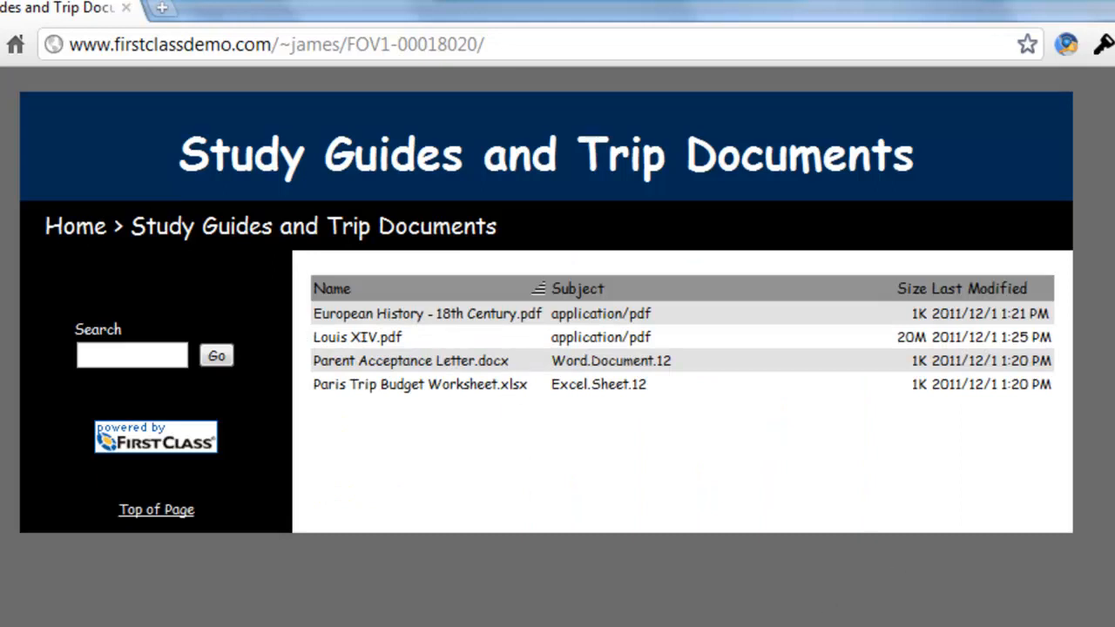
{"action": "mouse_move", "coordinate": [993, 9]}
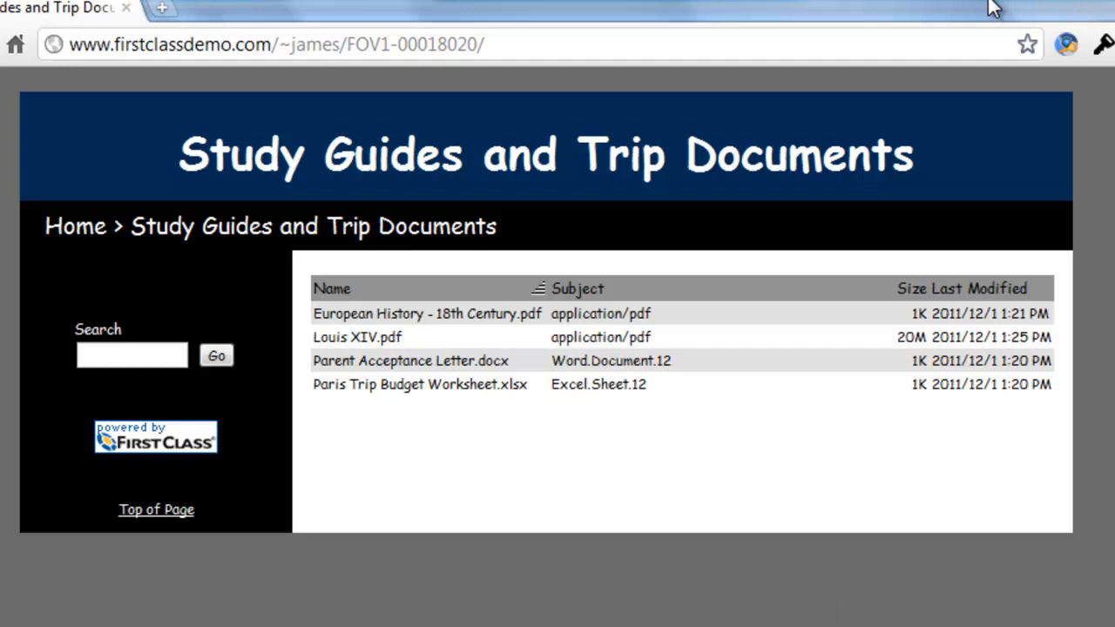
{"action": "mouse_move", "coordinate": [453, 453]}
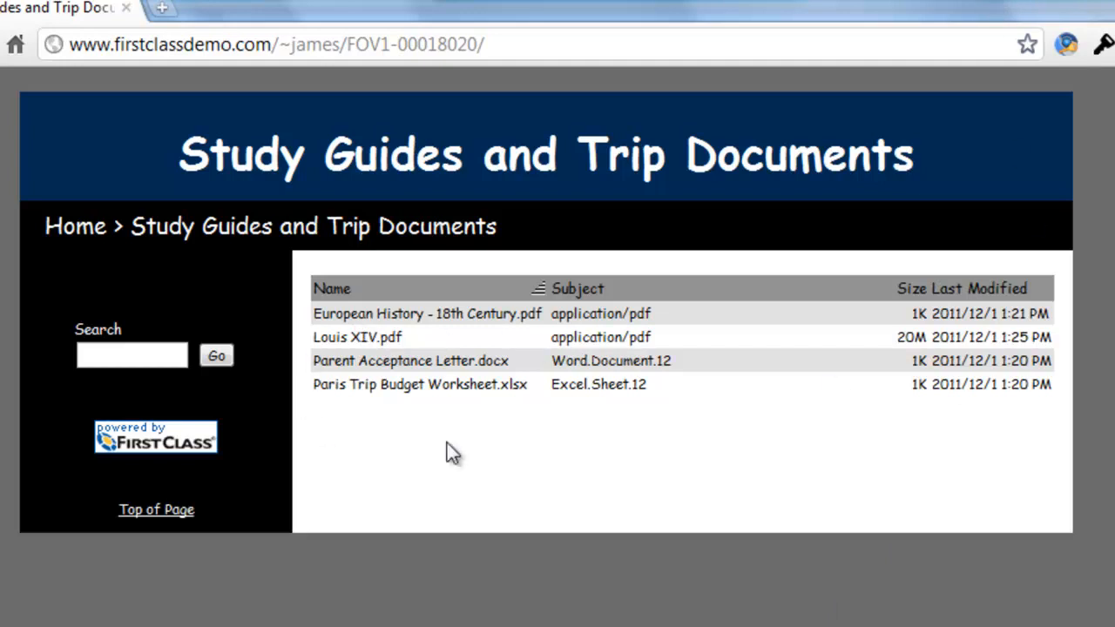
{"action": "mouse_move", "coordinate": [327, 418]}
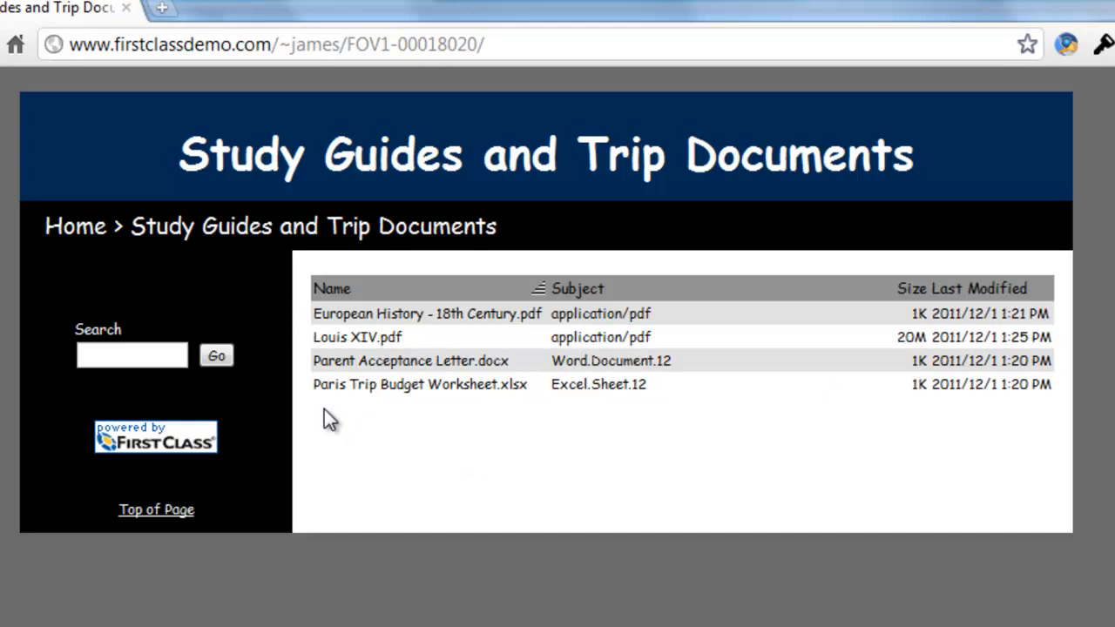
{"action": "mouse_move", "coordinate": [178, 293]}
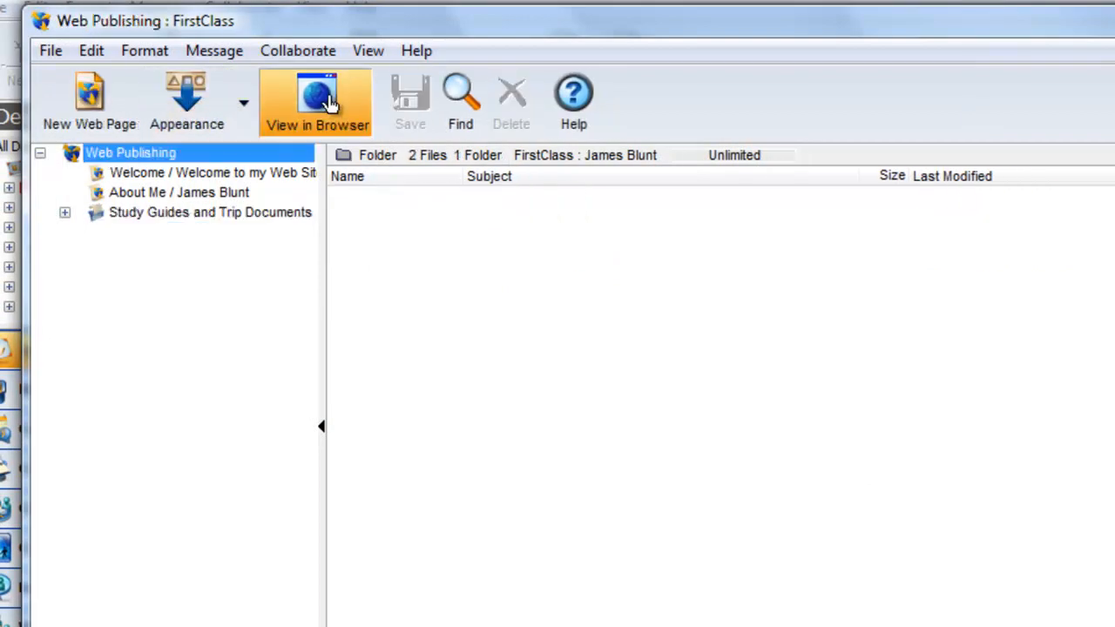
{"action": "left_click", "coordinate": [317, 99]}
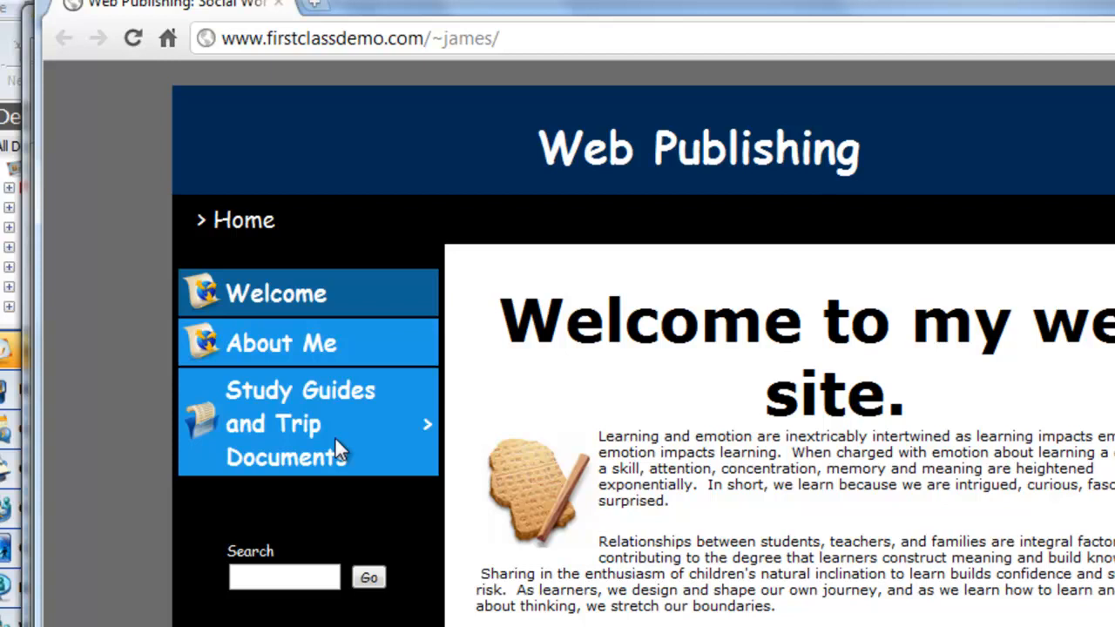
{"action": "left_click", "coordinate": [300, 423]}
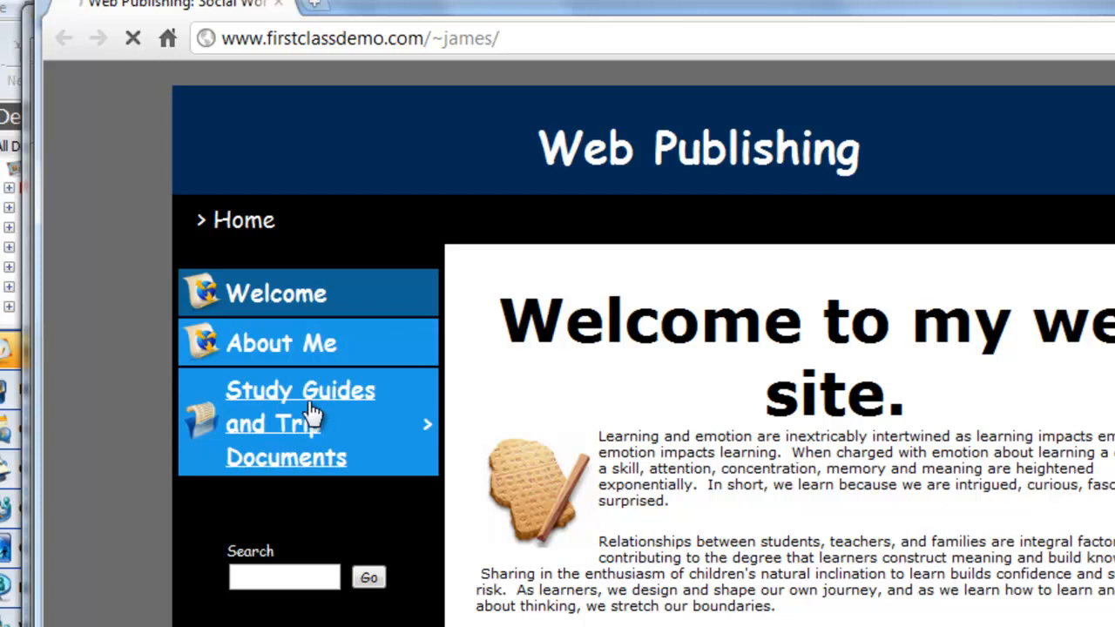
{"action": "left_click", "coordinate": [299, 423]}
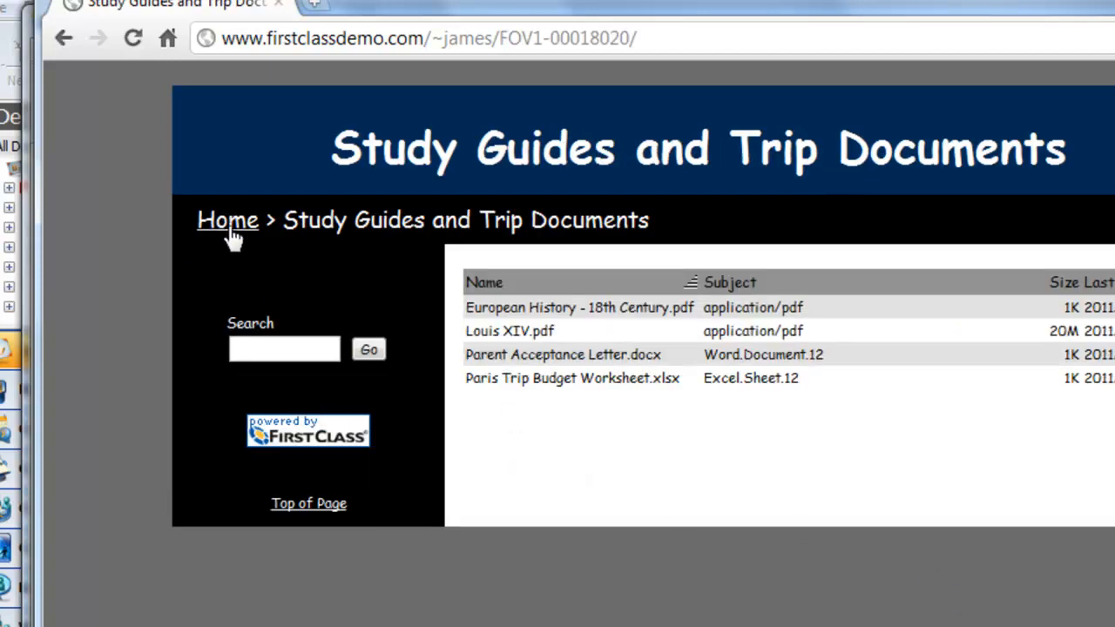
{"action": "left_click", "coordinate": [226, 219]}
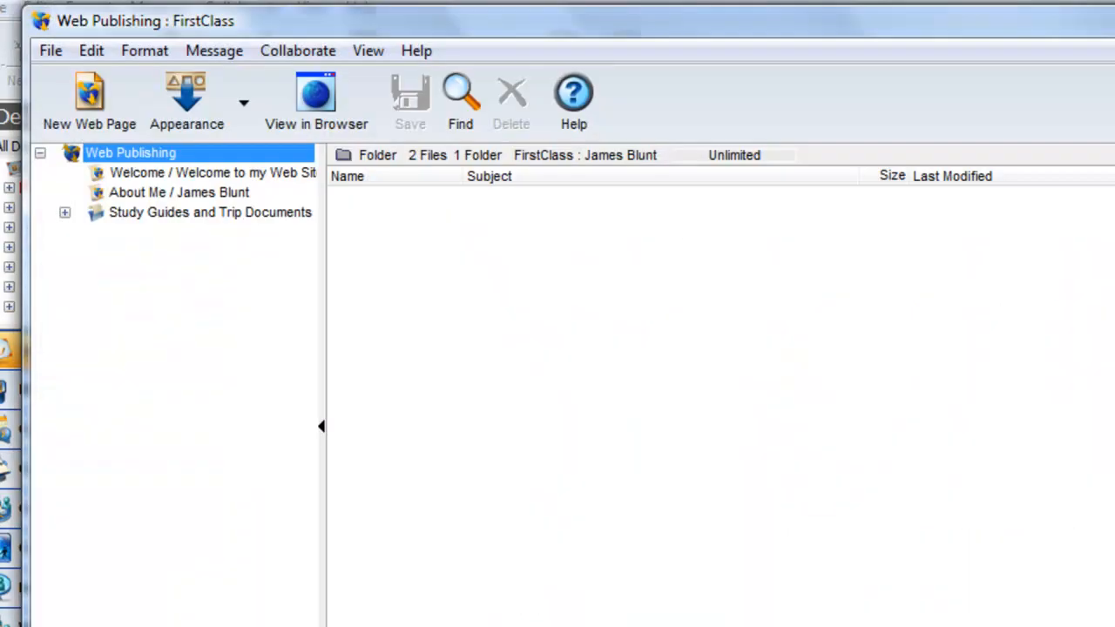
{"action": "mouse_move", "coordinate": [240, 328]}
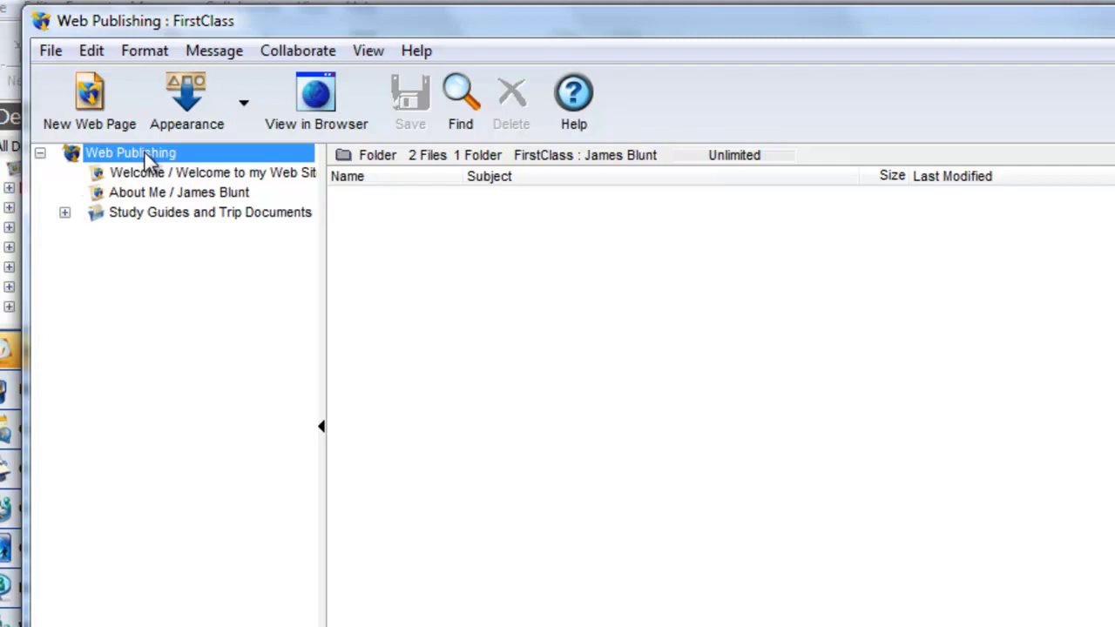
Create a second listing folder named 'Paris Photos'.
{"action": "left_click", "coordinate": [89, 100]}
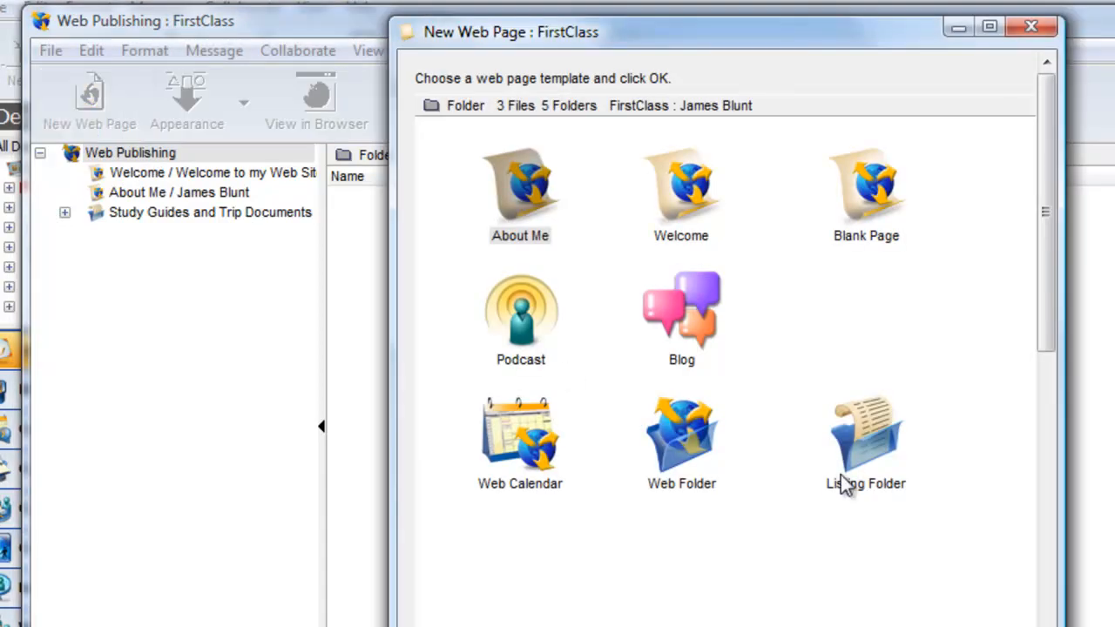
{"action": "double_click", "coordinate": [866, 436]}
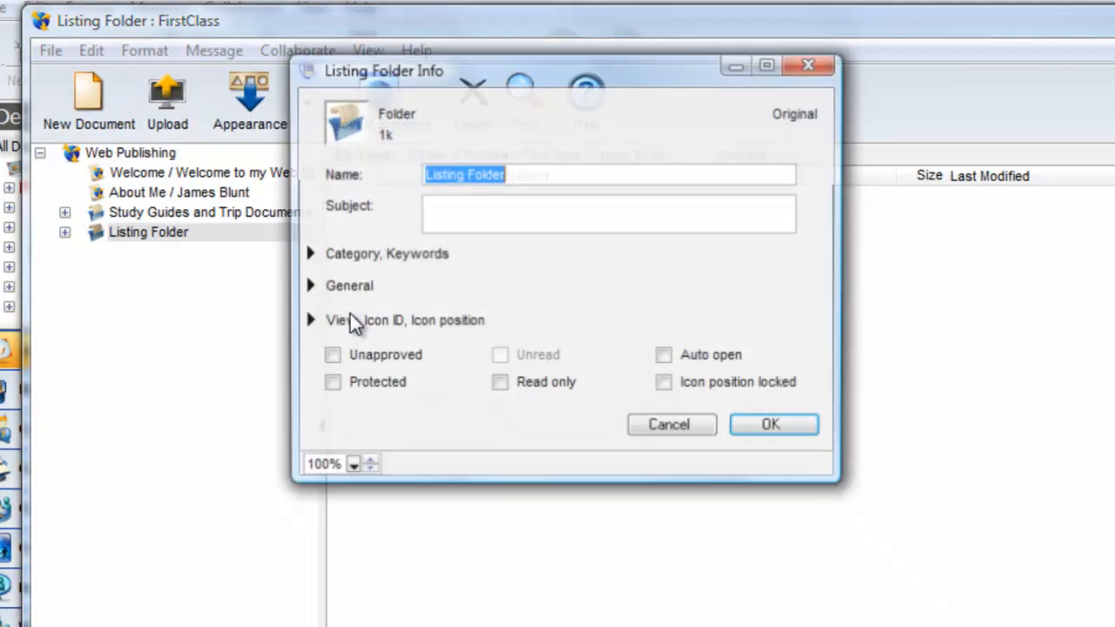
{"action": "type", "text": "Paris Photos"}
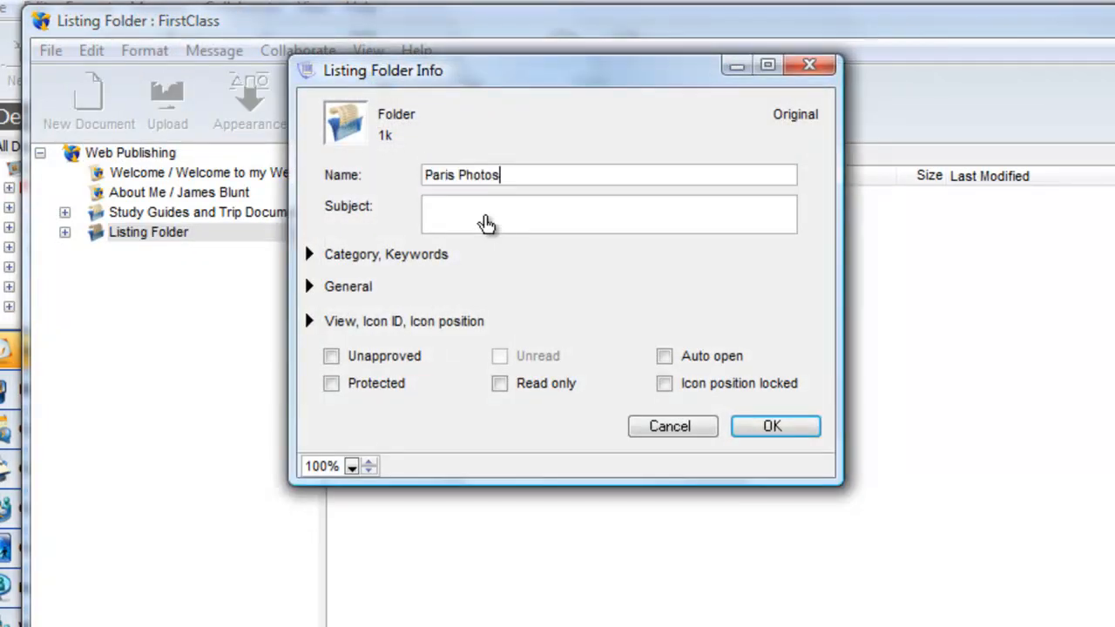
{"action": "left_click", "coordinate": [772, 425]}
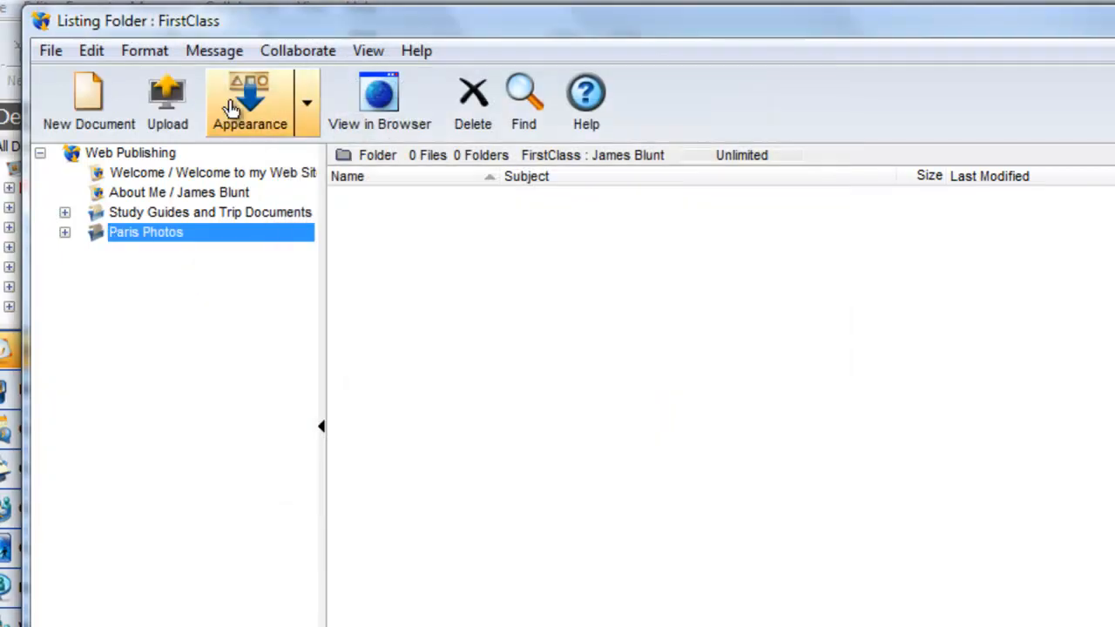
{"action": "mouse_move", "coordinate": [167, 100]}
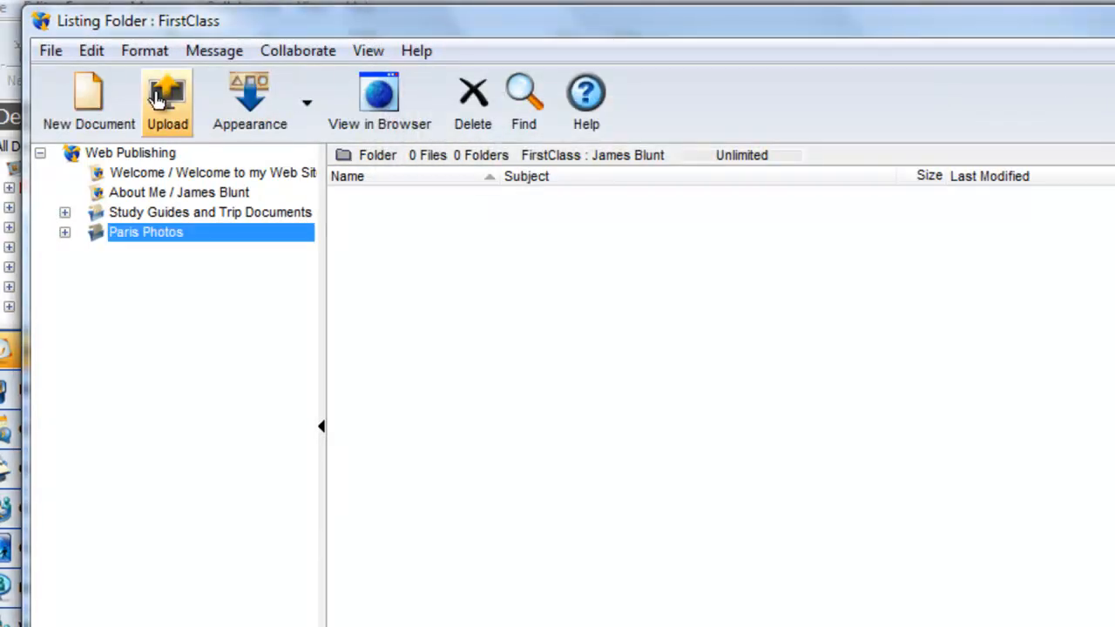
Upload the six JPEG photos from the Paris Photos folder and dismiss the transfer.
{"action": "left_click", "coordinate": [167, 99]}
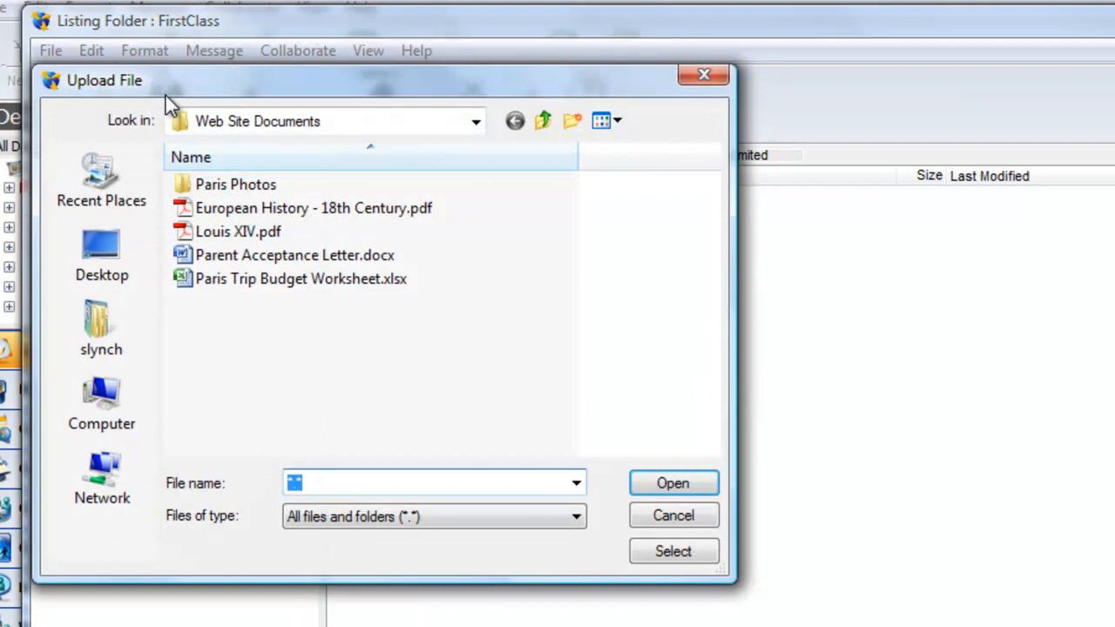
{"action": "double_click", "coordinate": [235, 184]}
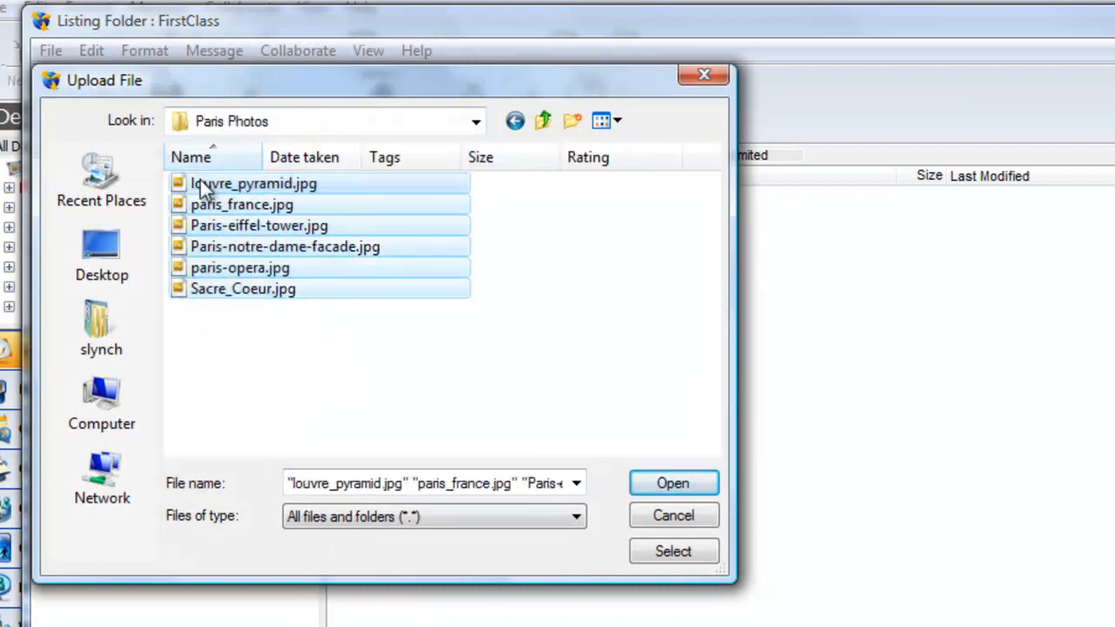
{"action": "left_click", "coordinate": [672, 482]}
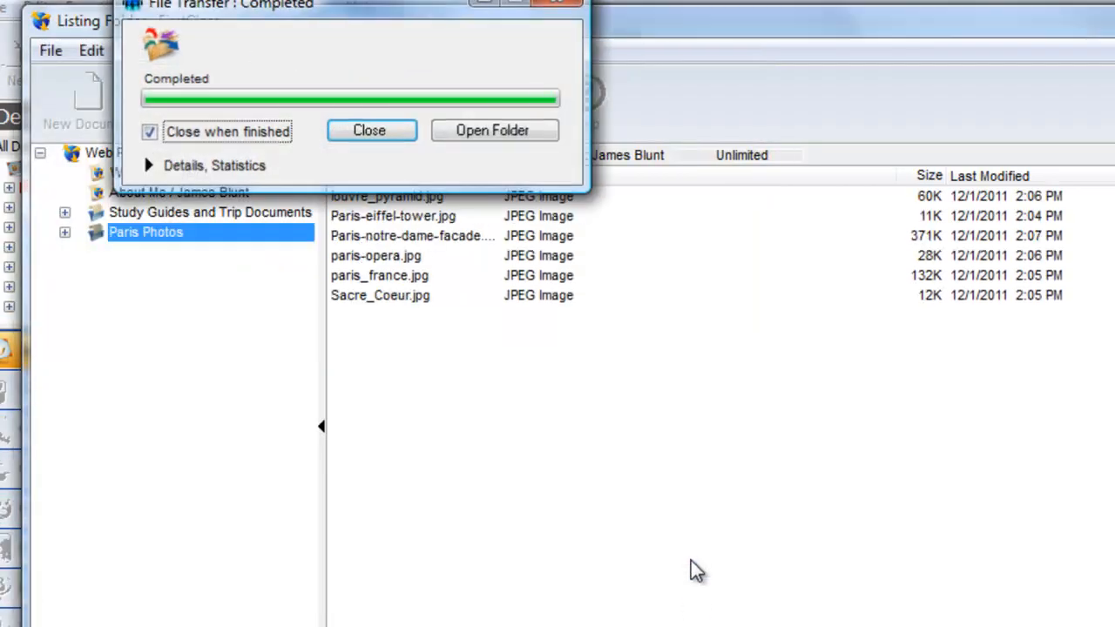
{"action": "left_click", "coordinate": [369, 129]}
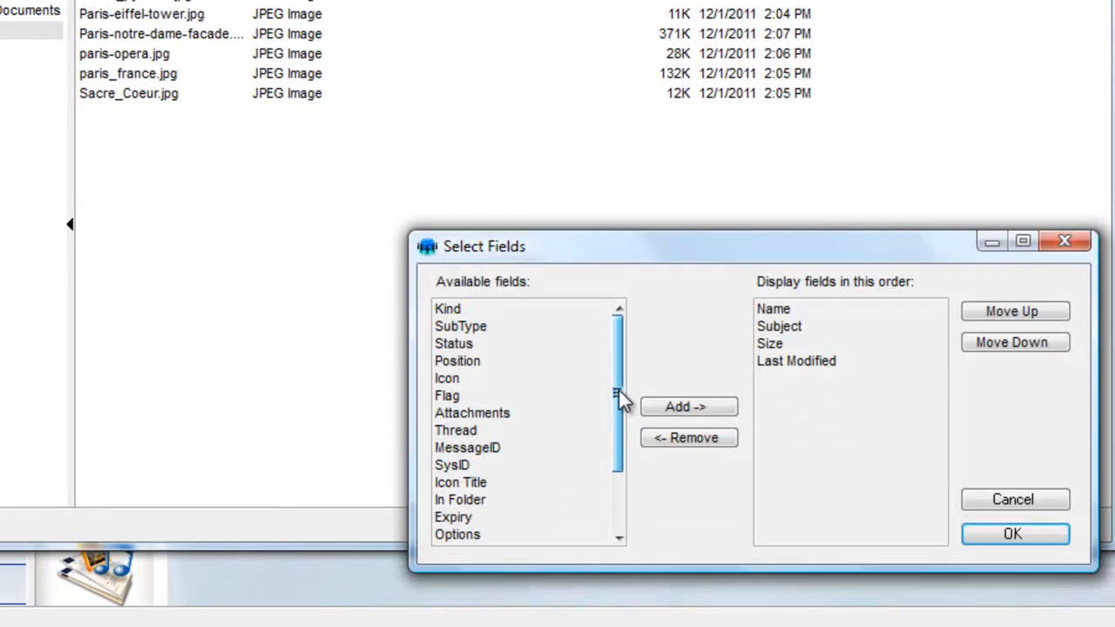
Add a Thumbnail column to the Paris Photos listing and move it to first position.
{"action": "scroll", "scroll_direction": "down", "scroll_amount": 3}
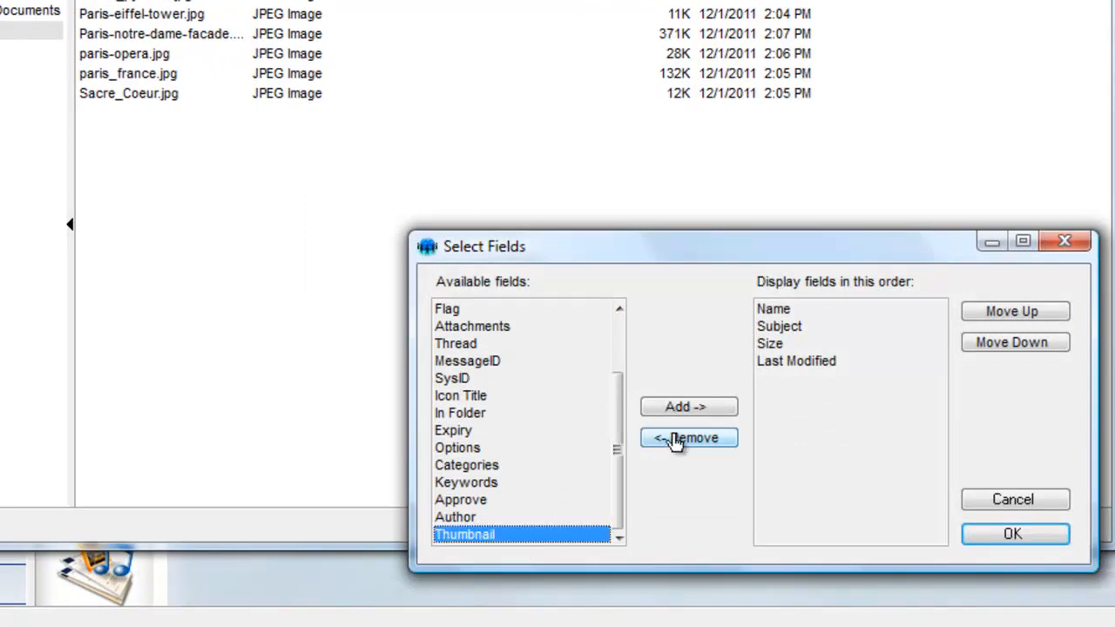
{"action": "left_click", "coordinate": [687, 408]}
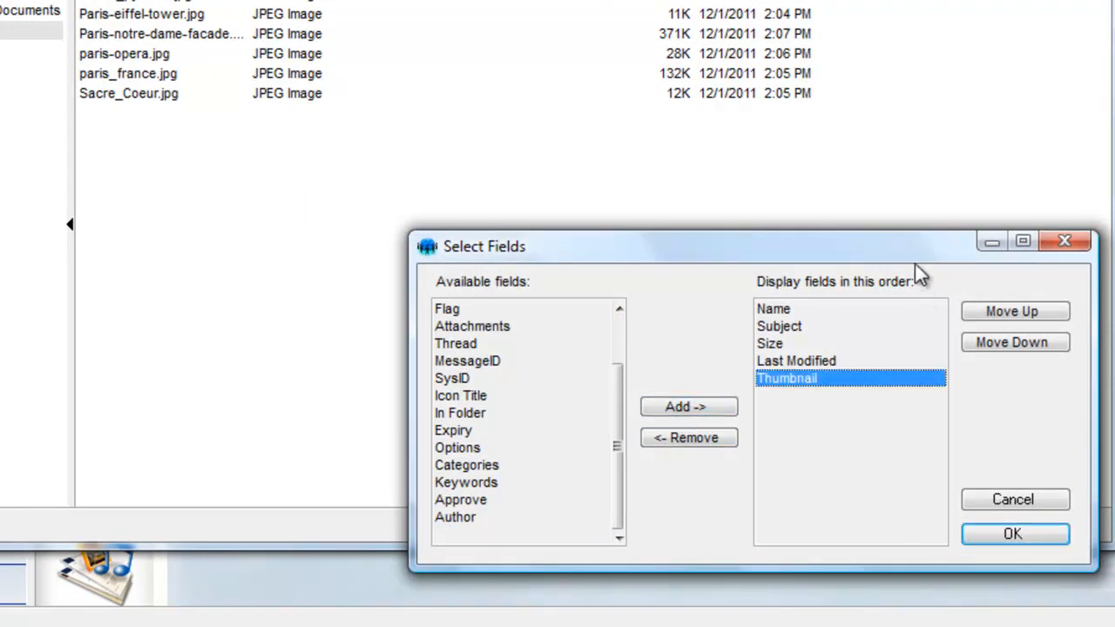
{"action": "left_click", "coordinate": [1010, 310]}
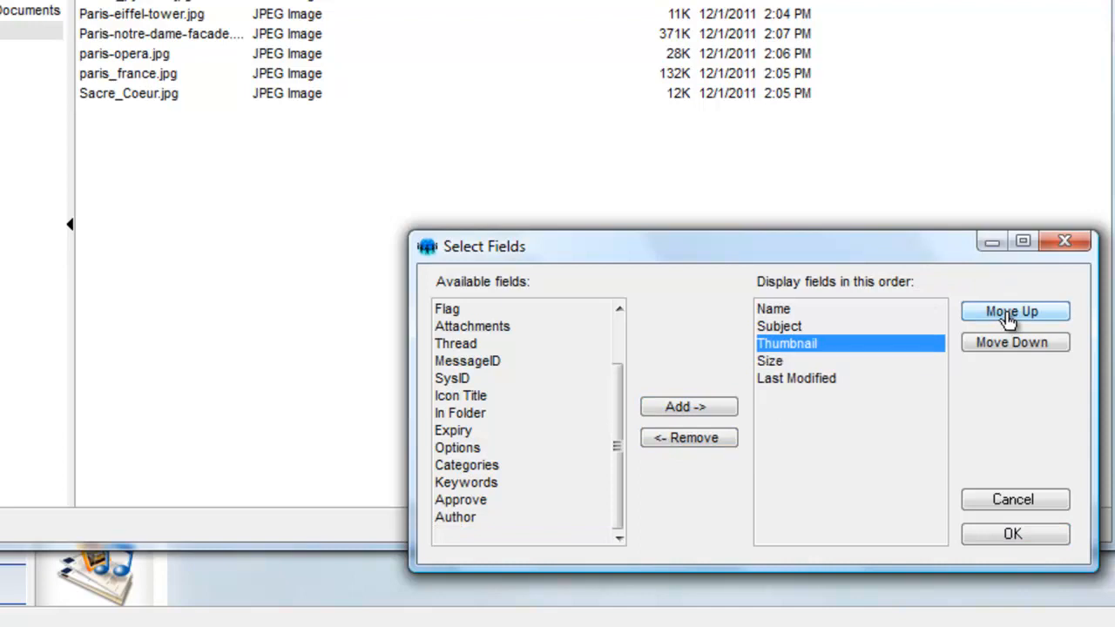
{"action": "left_click", "coordinate": [1012, 310]}
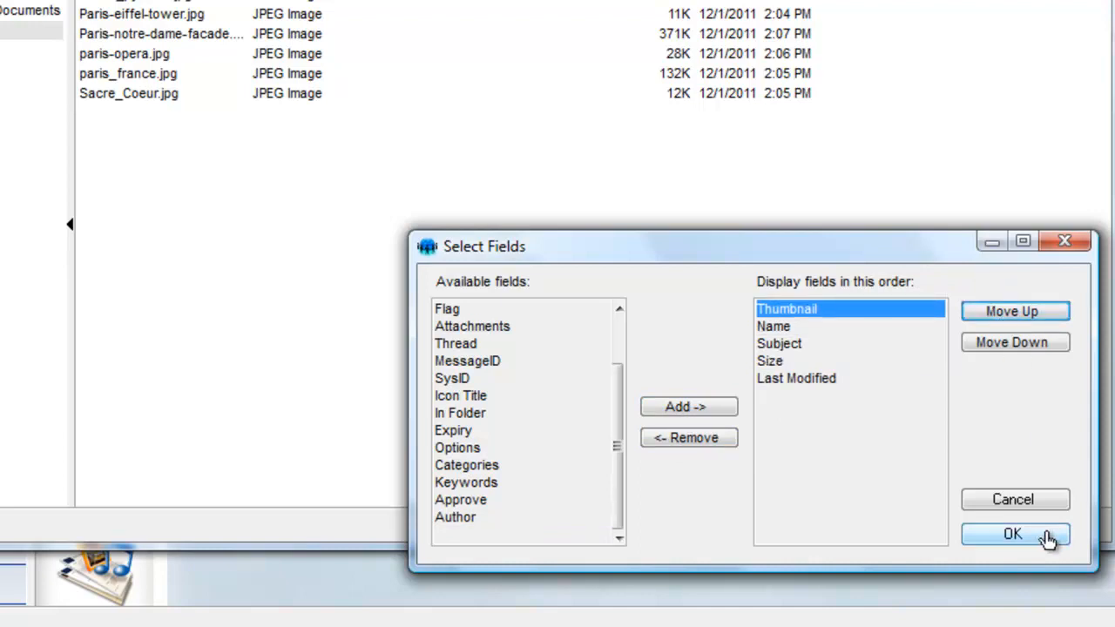
{"action": "left_click", "coordinate": [1012, 533]}
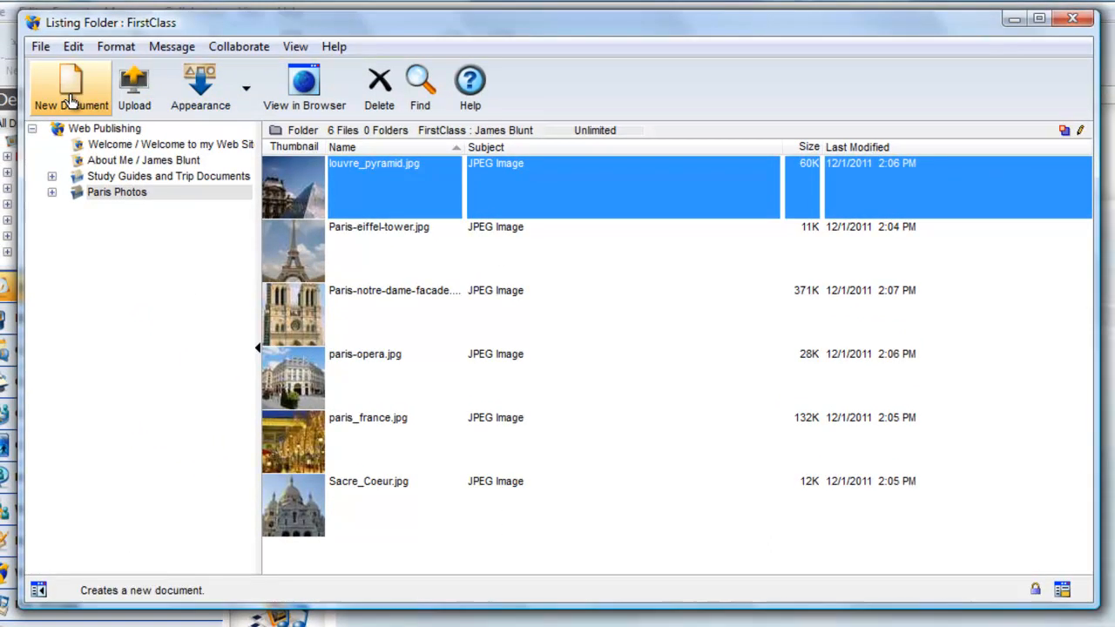
View the Paris Photos listing in Chrome, then return to the site's home page.
{"action": "left_click", "coordinate": [303, 87]}
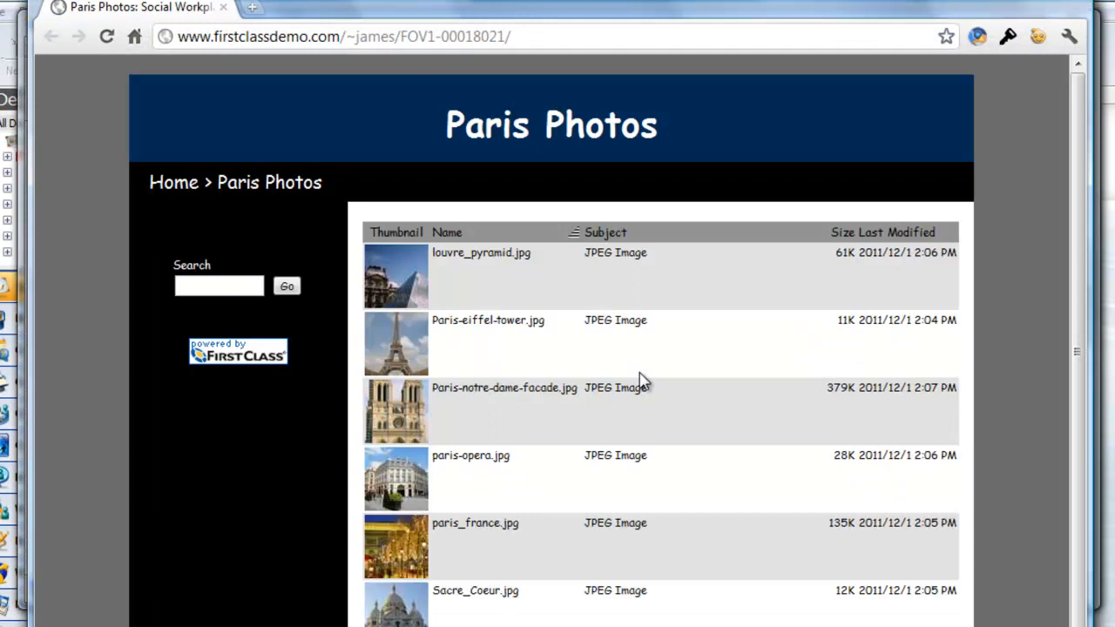
{"action": "mouse_move", "coordinate": [383, 270]}
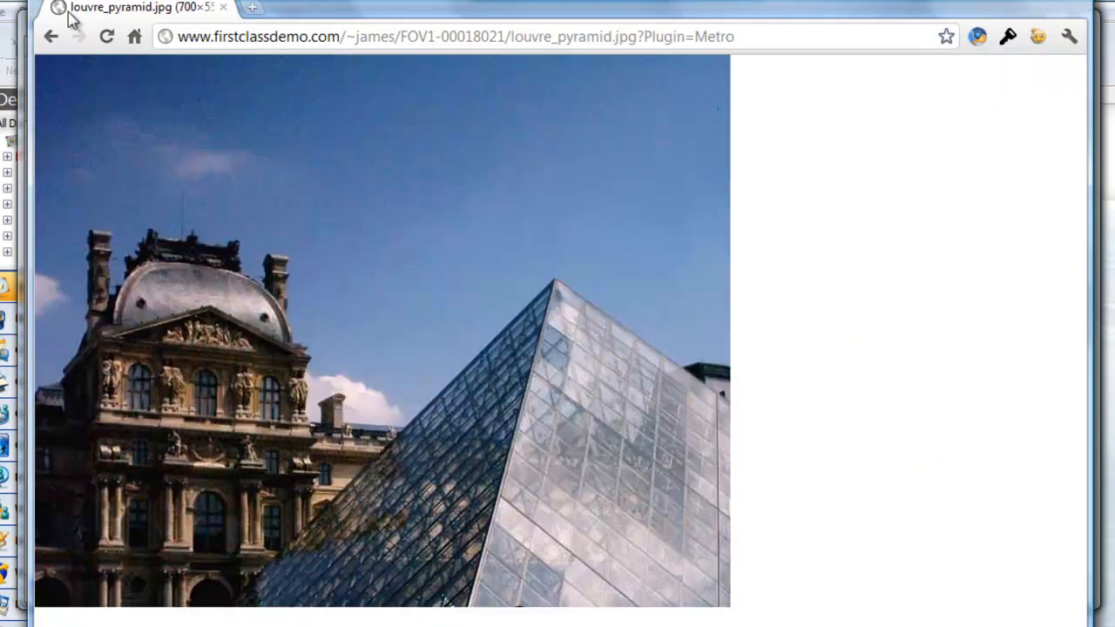
{"action": "left_click", "coordinate": [50, 35]}
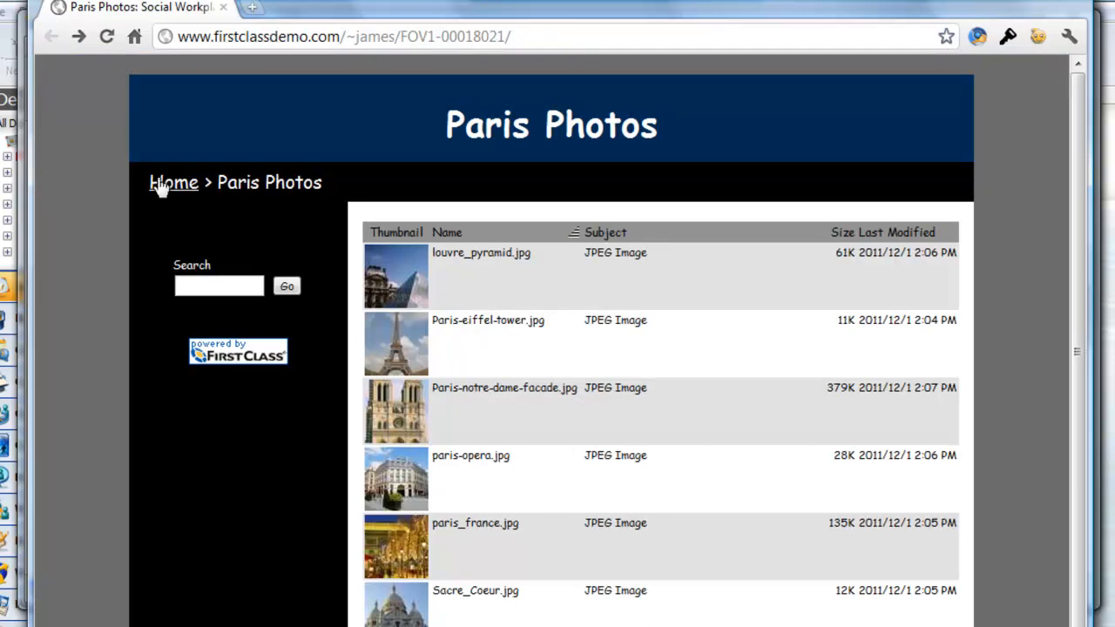
{"action": "left_click", "coordinate": [174, 183]}
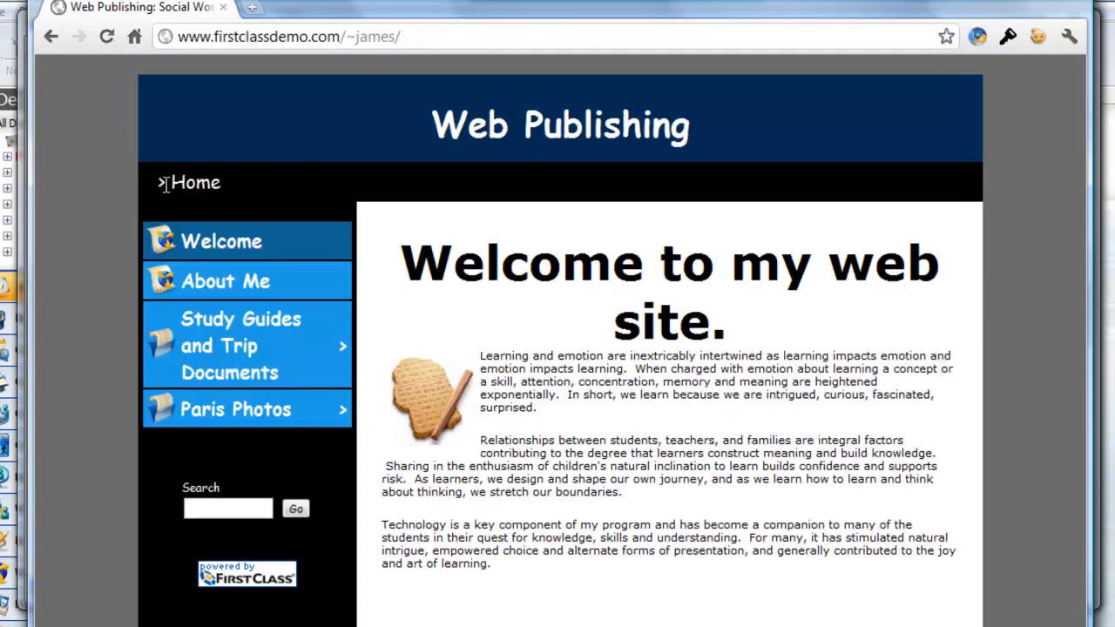